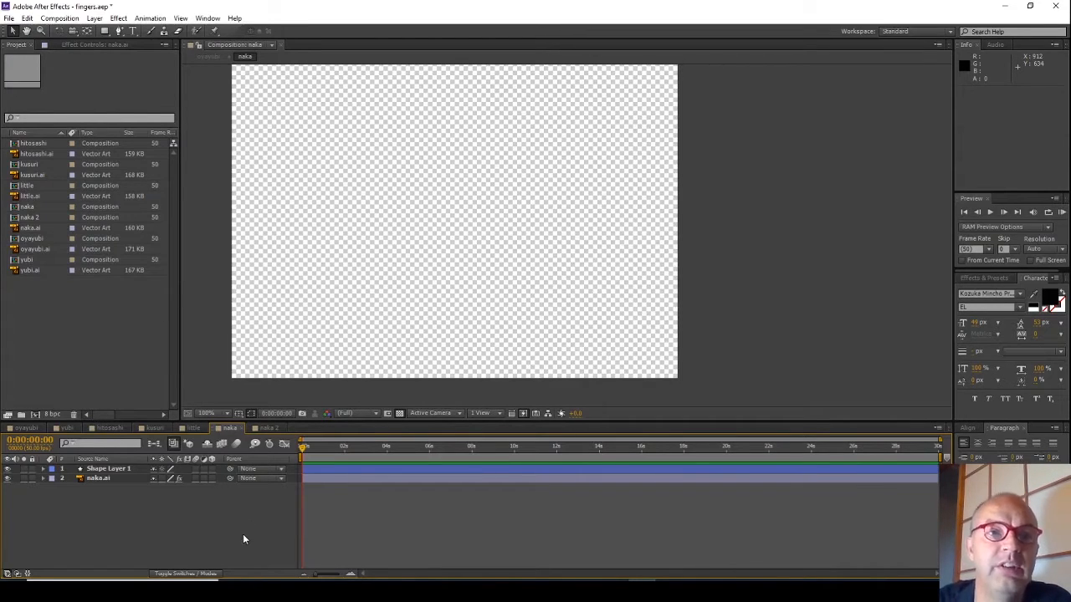
mouse_move(234, 527)
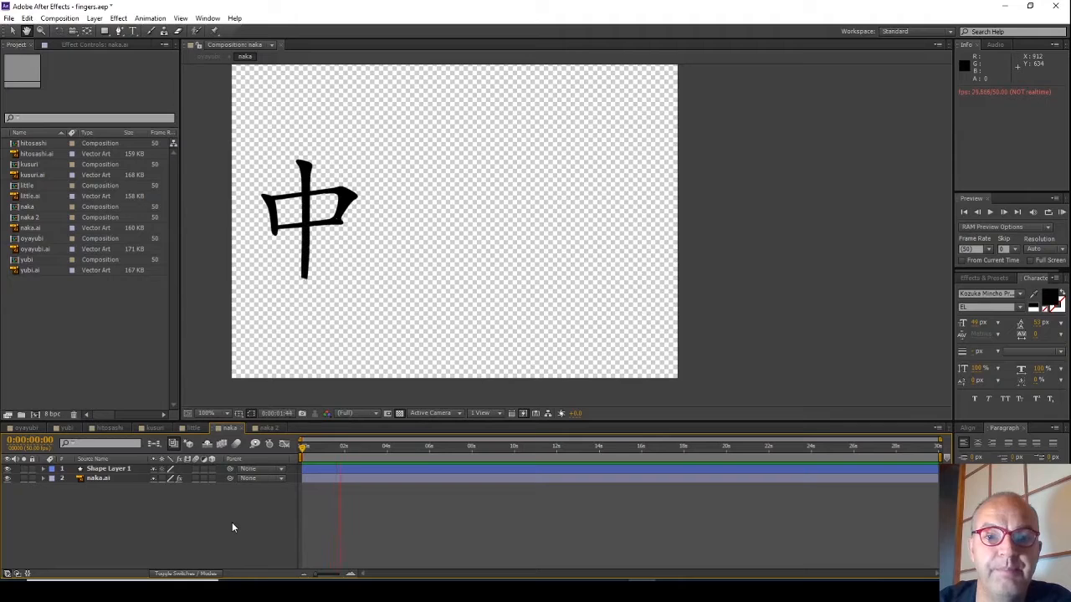
- Stop the naka composition's RAM preview at about 2.5 seconds
left_click(360, 446)
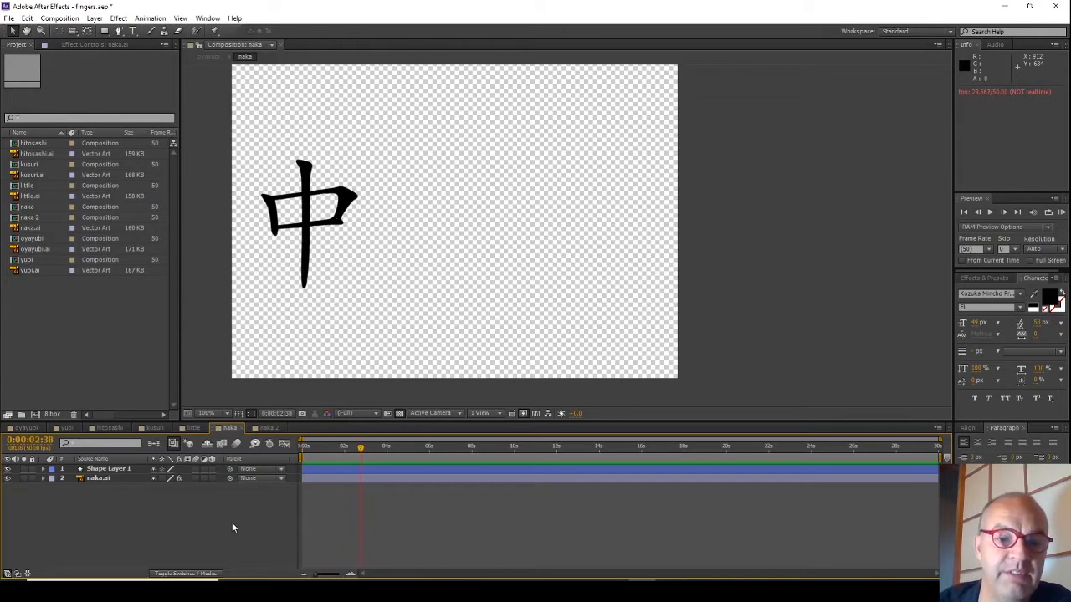
mouse_move(80, 337)
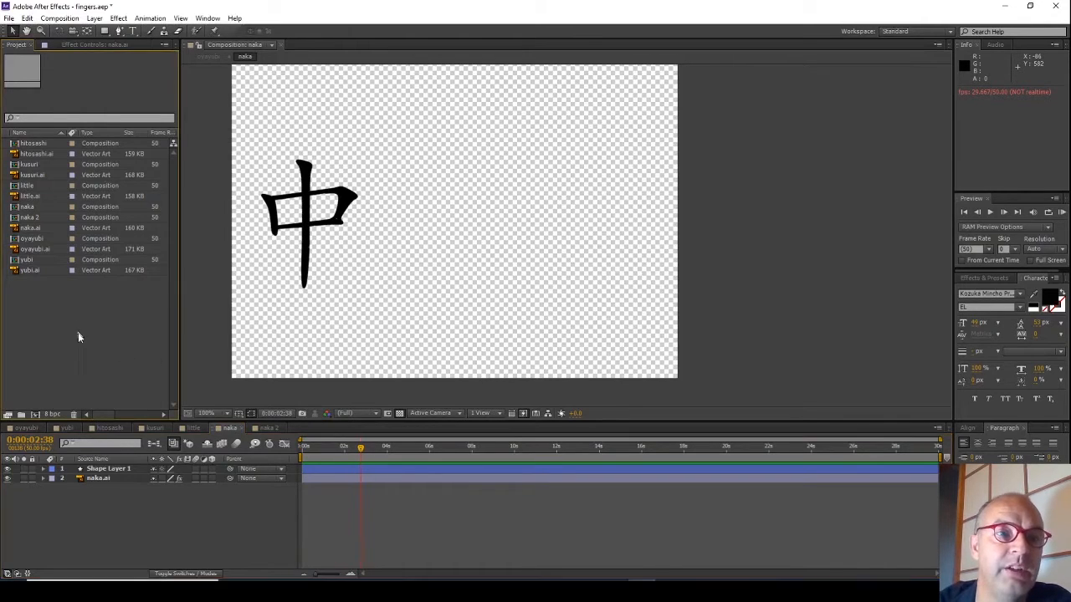
mouse_move(61, 332)
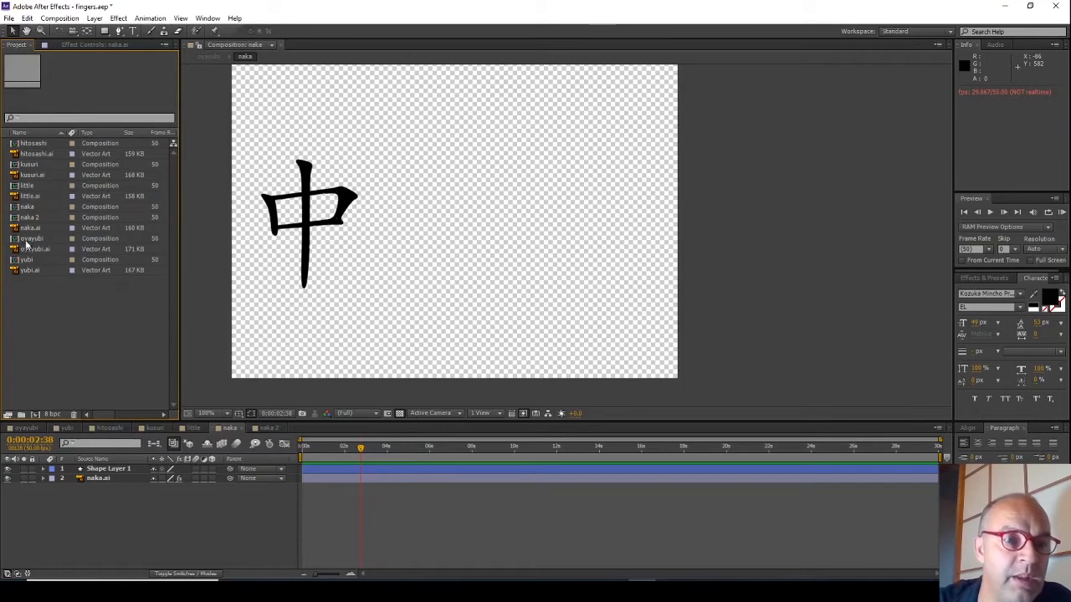
- Create the naka 3 composition from naka.ai and open it in the viewer
left_click(31, 228)
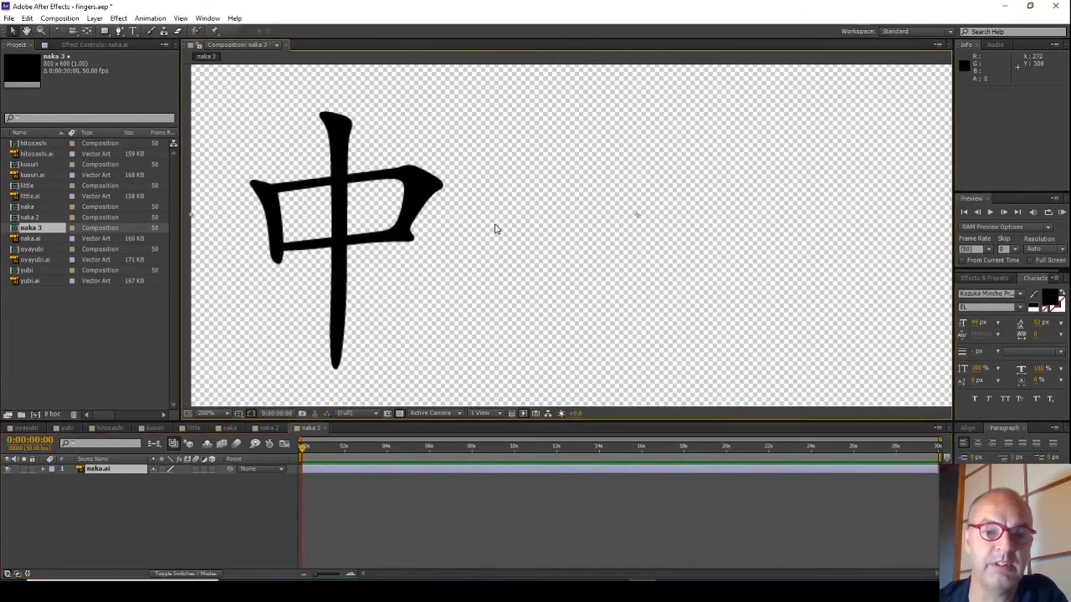
mouse_move(286, 347)
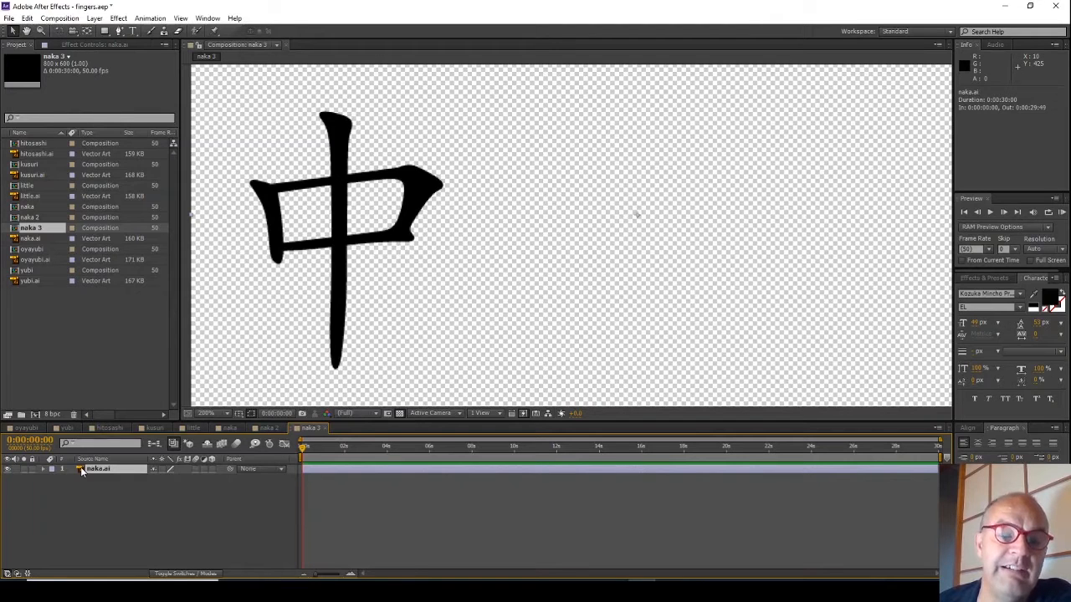
- Apply Effect > Generate > Stroke to the naka.ai layer via its context menu
right_click(83, 468)
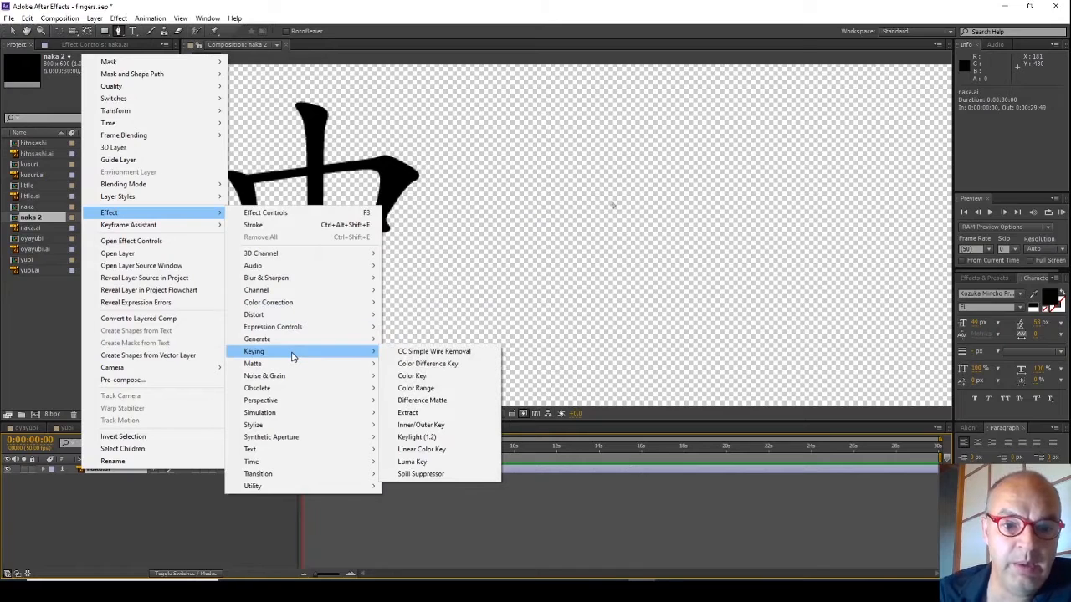
mouse_move(257, 338)
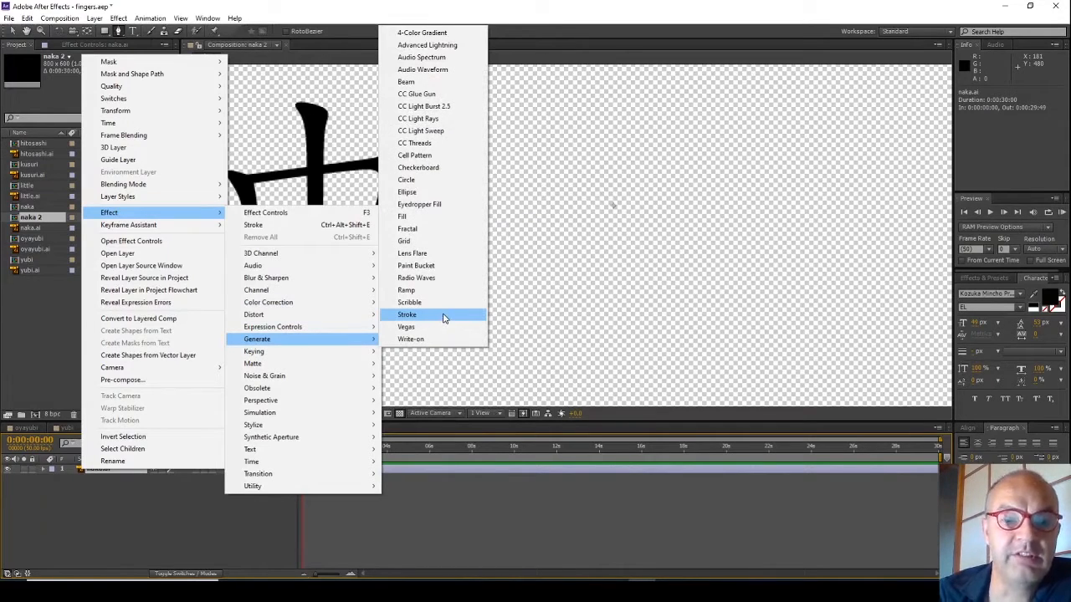
left_click(407, 314)
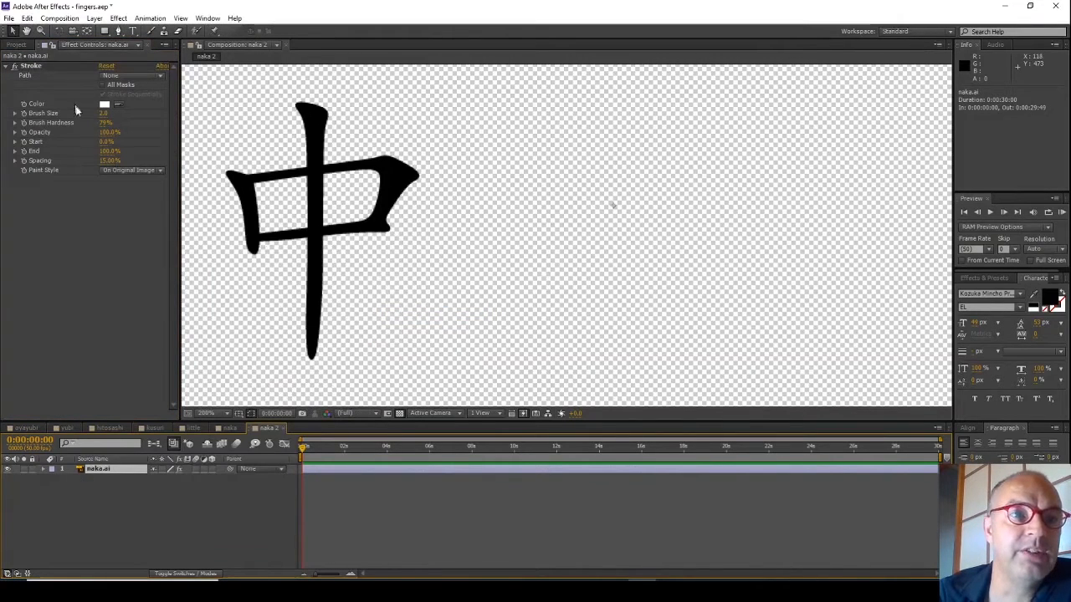
mouse_move(49, 79)
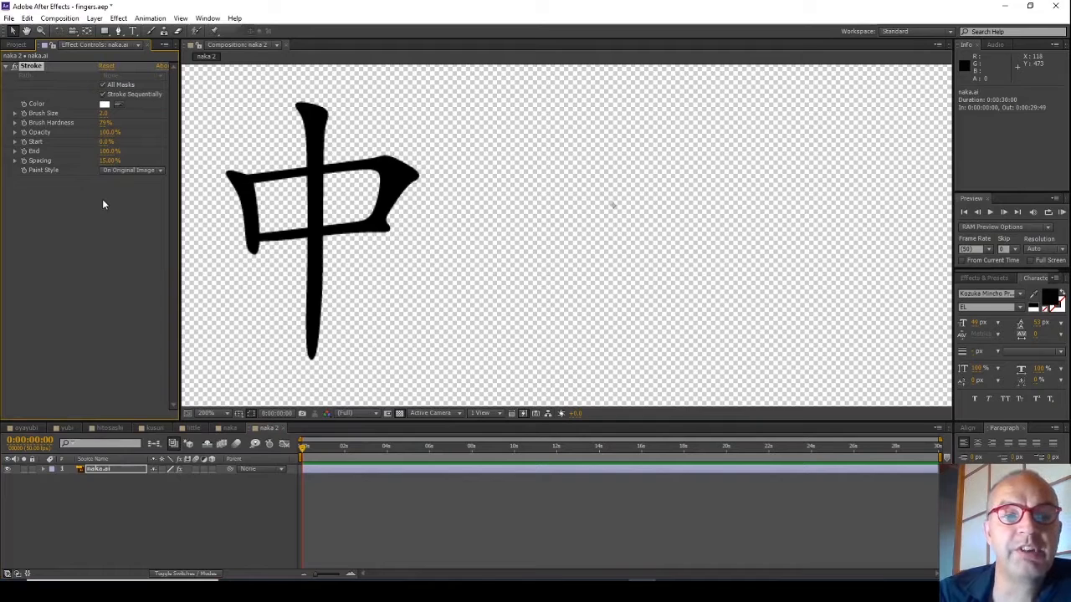
mouse_move(100, 208)
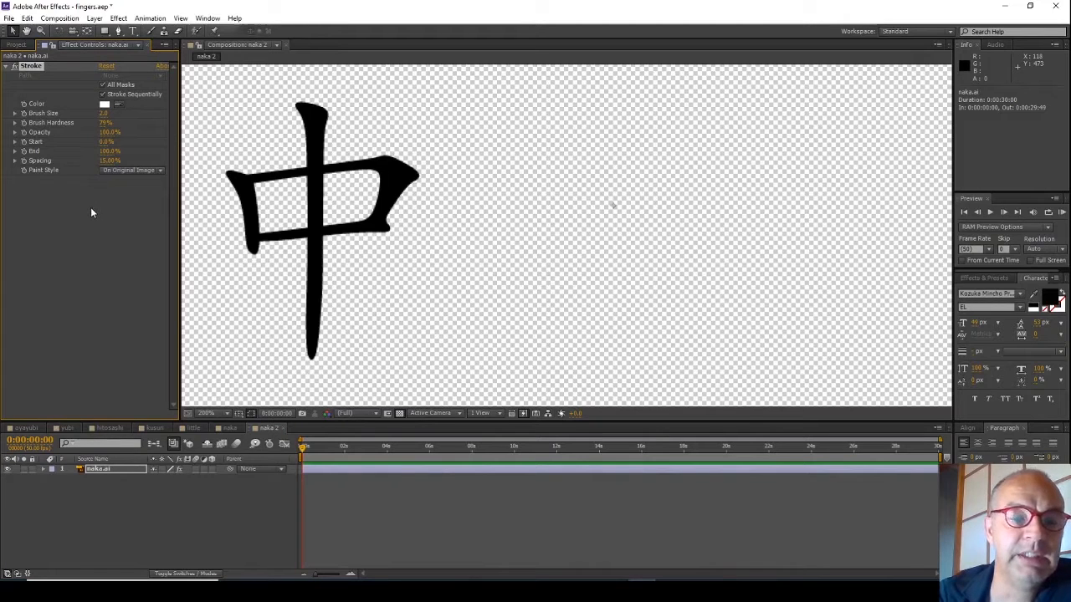
mouse_move(104, 301)
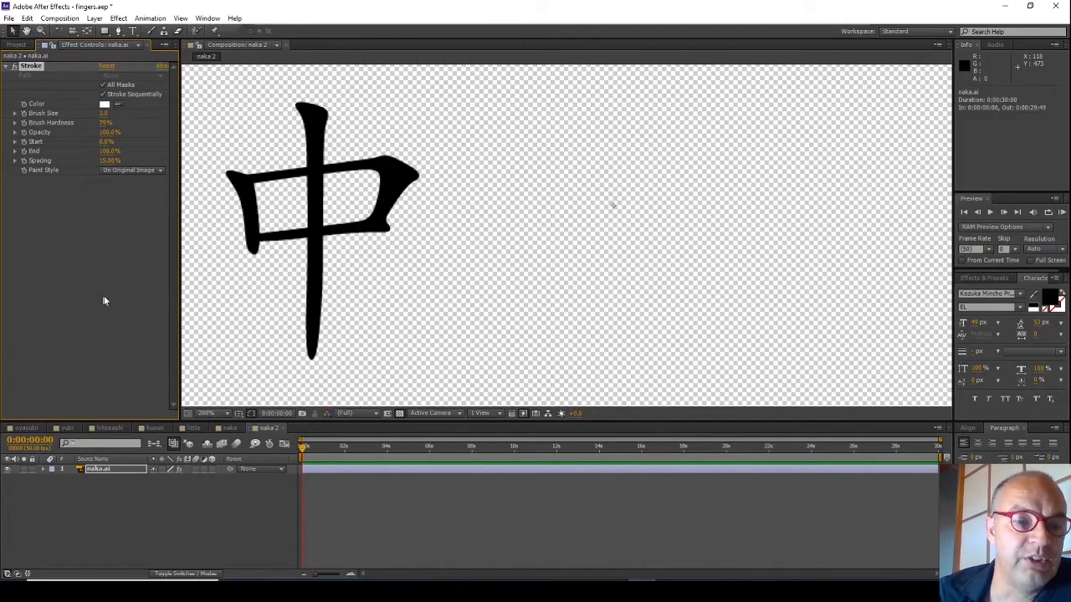
mouse_move(119, 31)
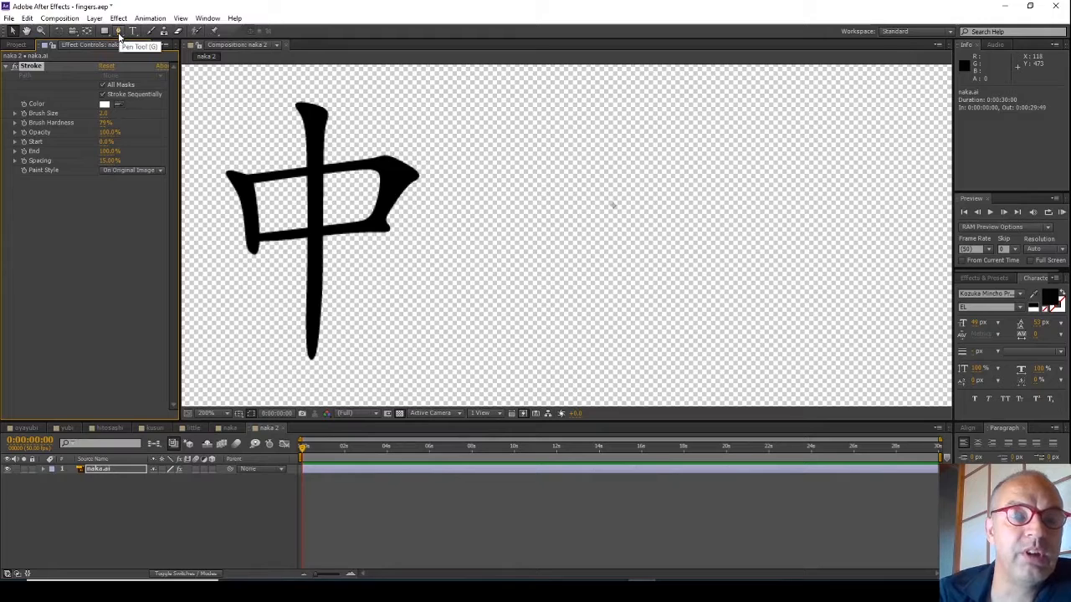
- Draw a zigzag Pen mask down 中's left stroke and twirl open the layer
left_click(119, 31)
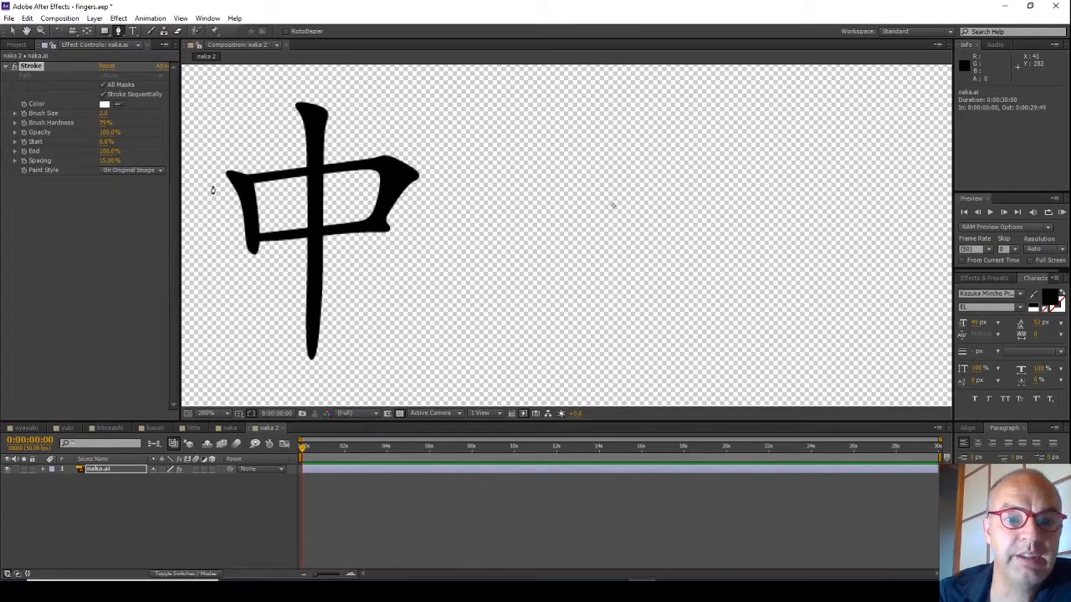
left_click(229, 176)
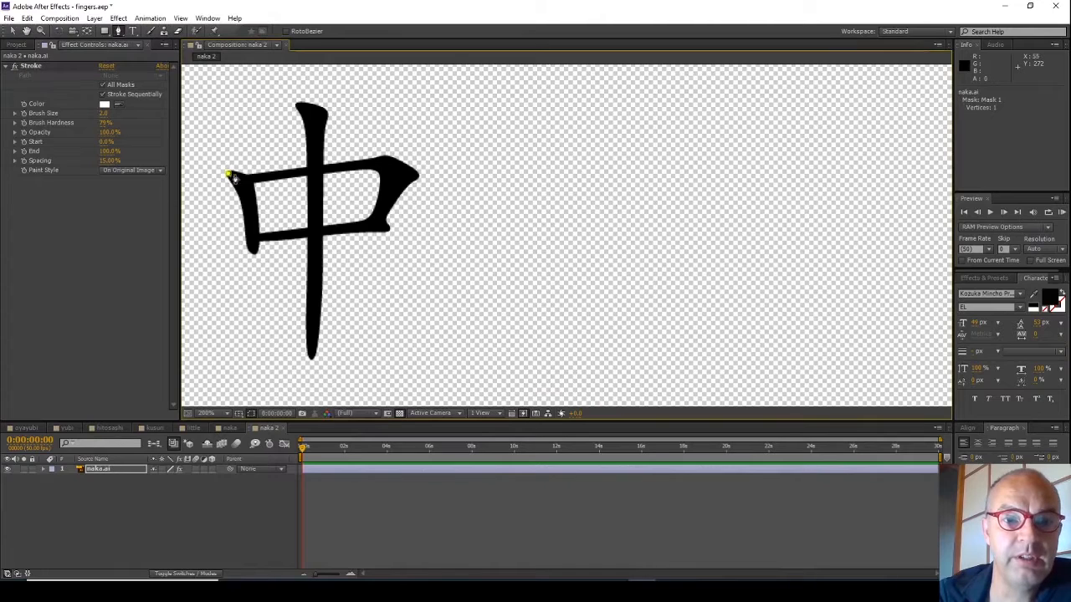
left_click(240, 178)
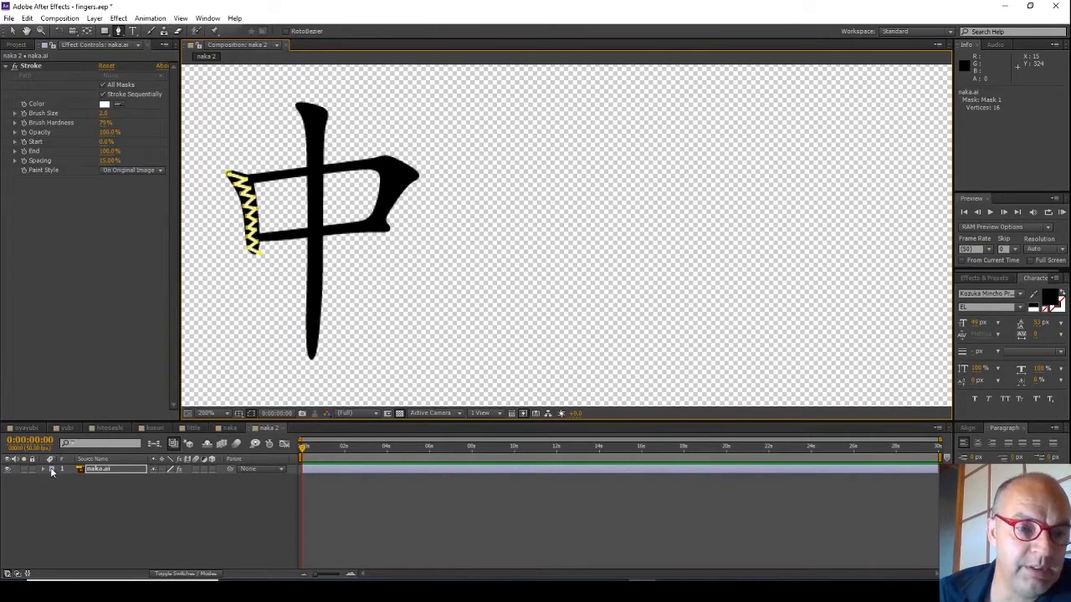
left_click(45, 469)
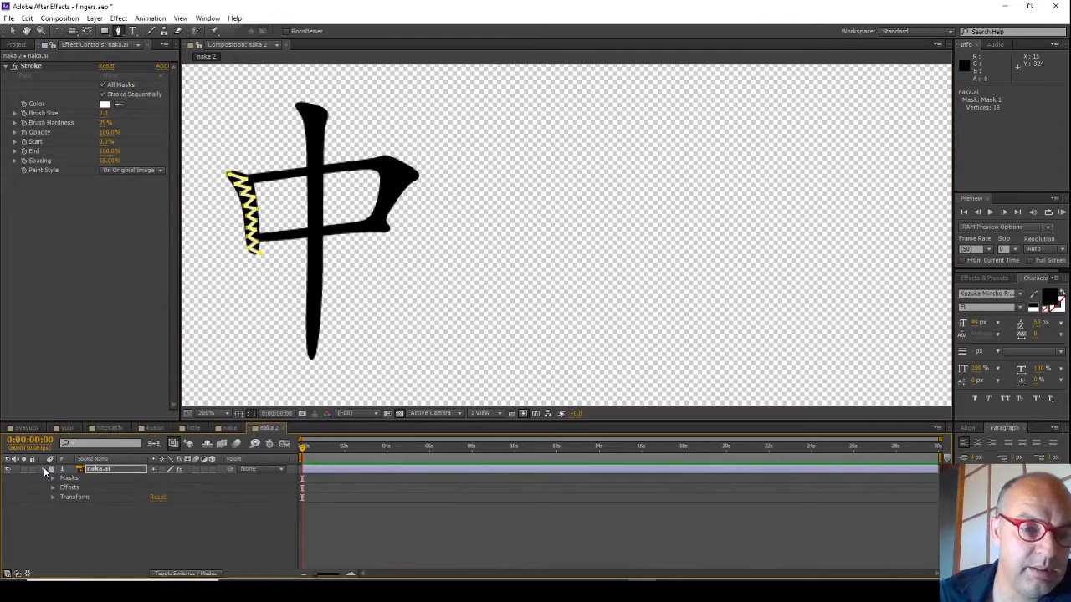
- Expand the layer's Masks and place Mask 2 points along the top stroke
left_click(53, 478)
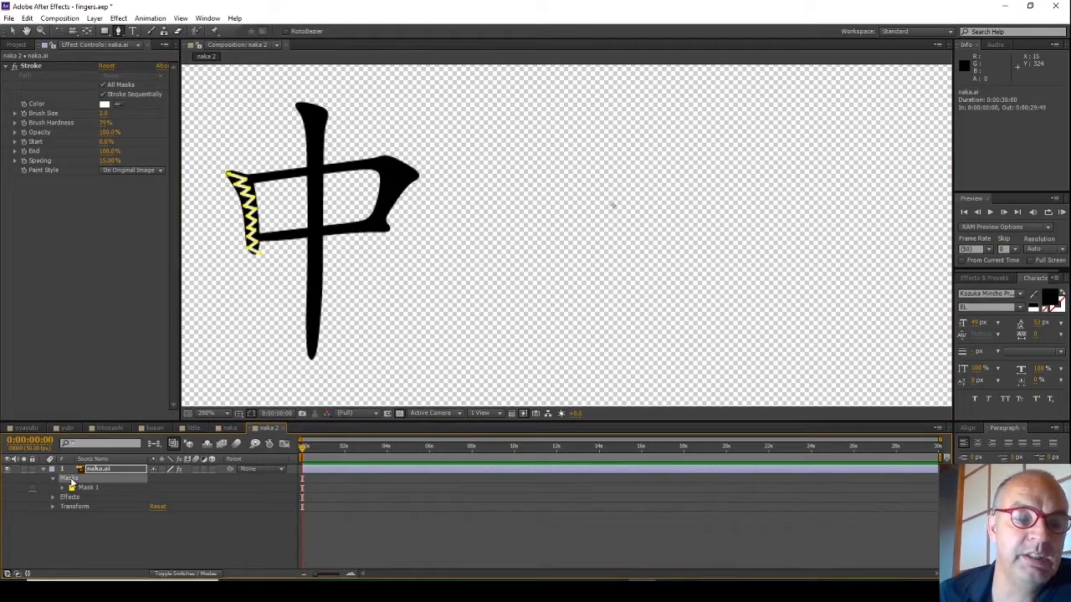
mouse_move(271, 199)
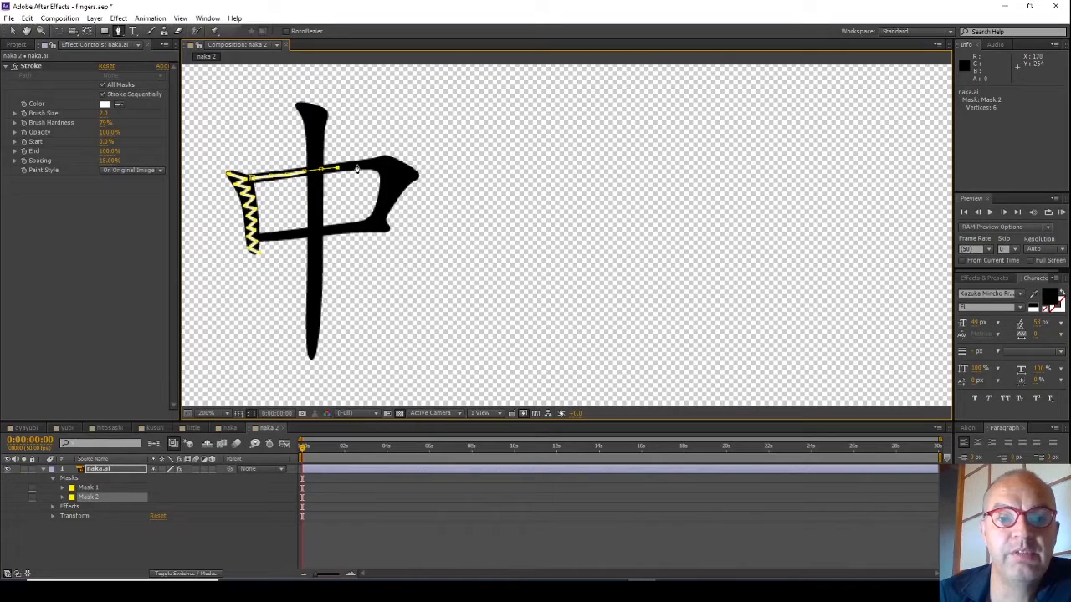
left_click(355, 167)
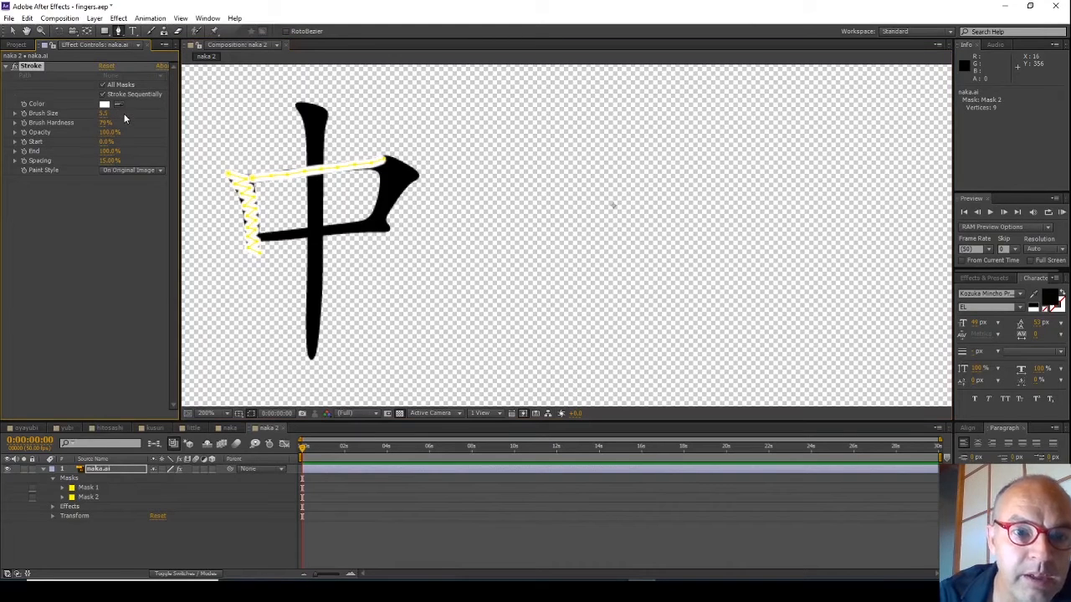
mouse_move(131, 175)
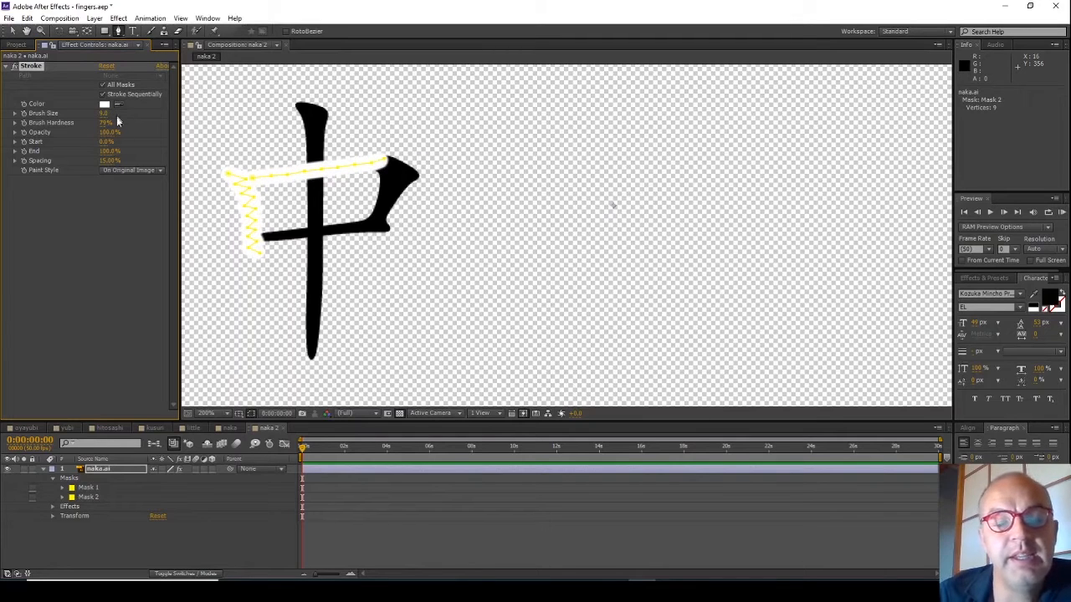
mouse_move(305, 194)
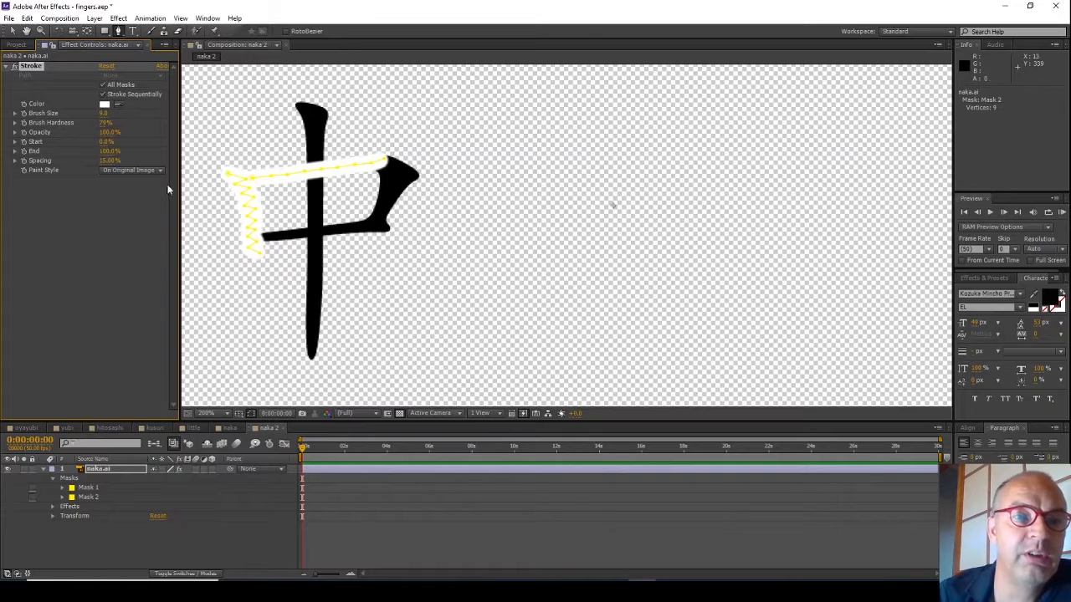
mouse_move(141, 203)
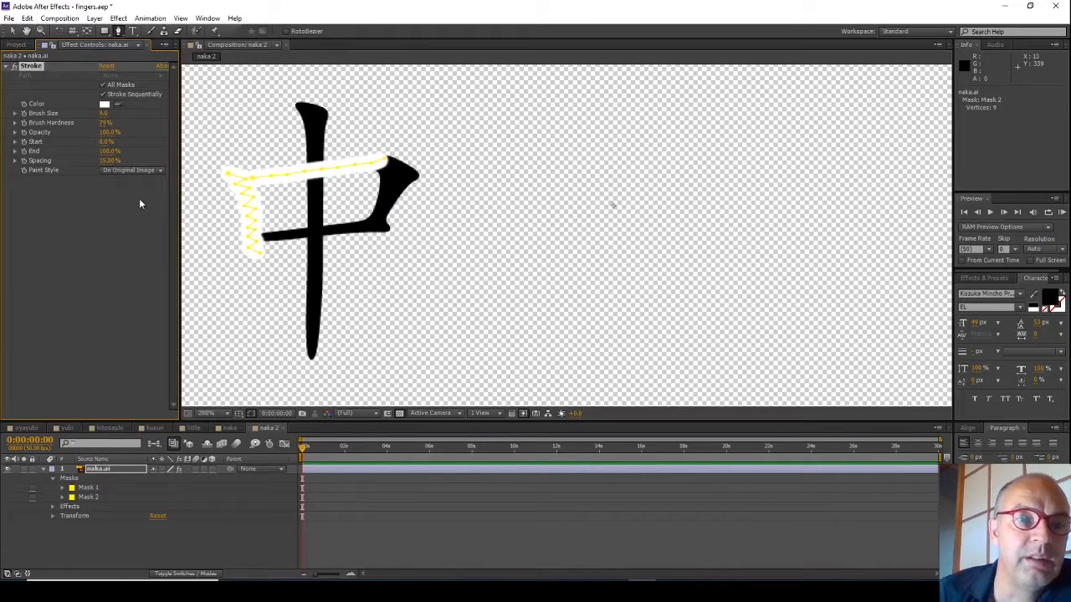
mouse_move(36, 174)
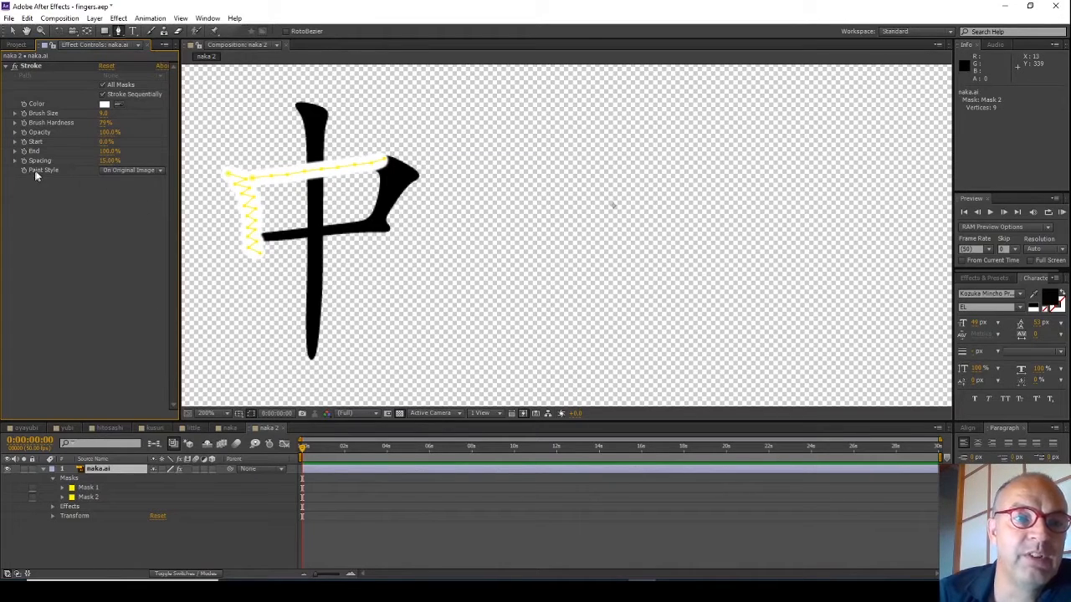
- Switch Paint Style to Reveal Original Image, then back to On Original Image
left_click(129, 170)
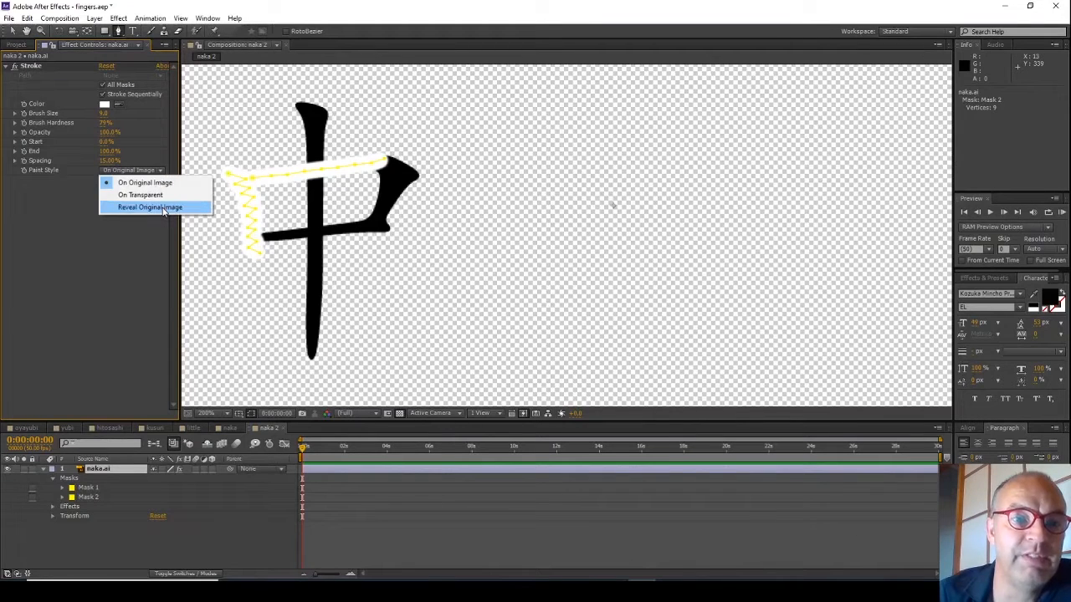
left_click(150, 206)
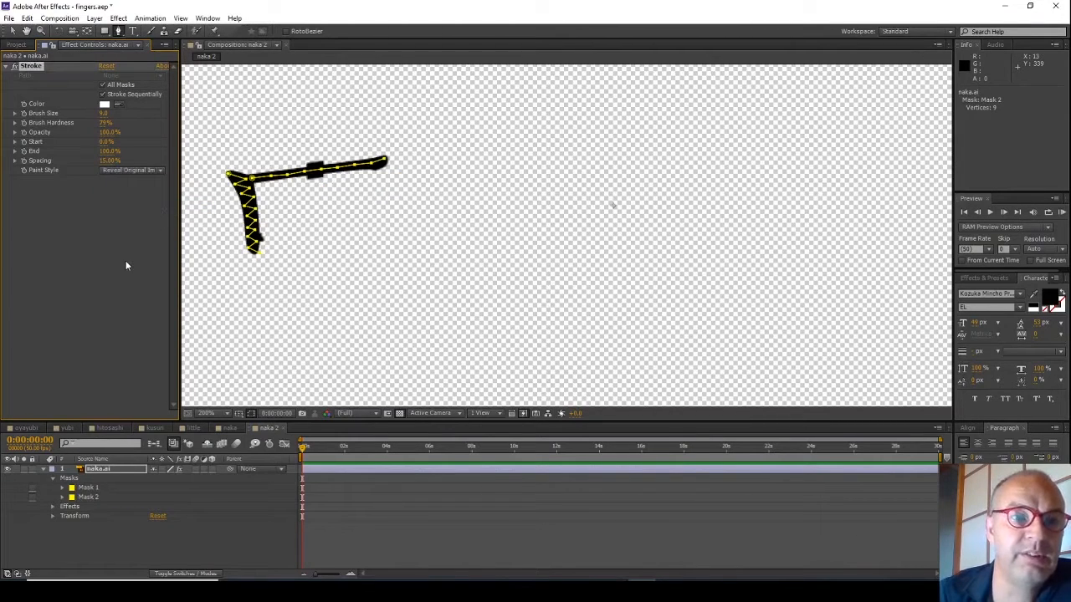
mouse_move(130, 236)
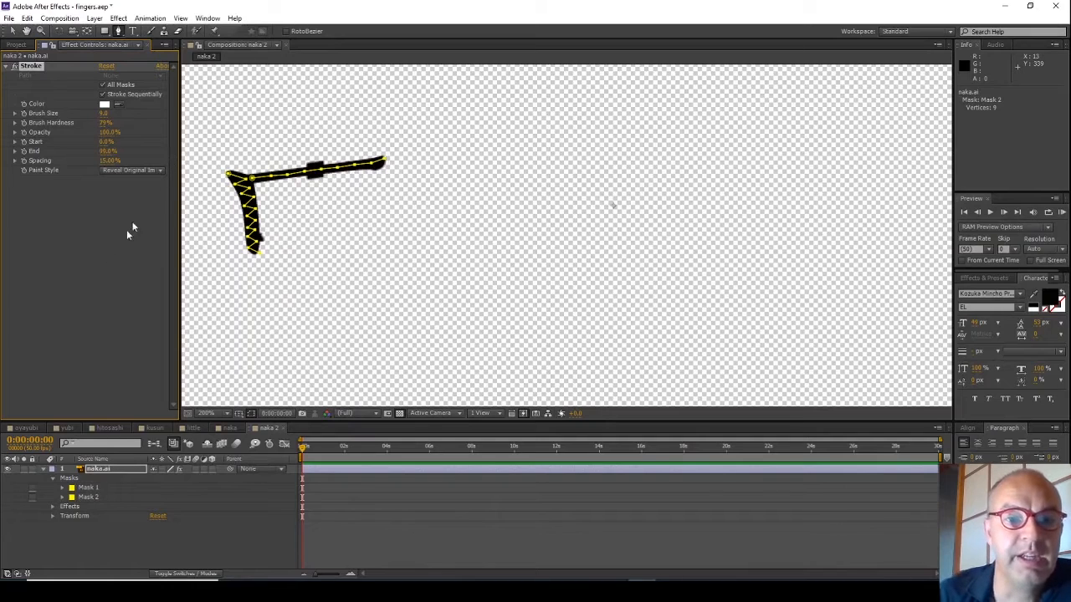
mouse_move(317, 182)
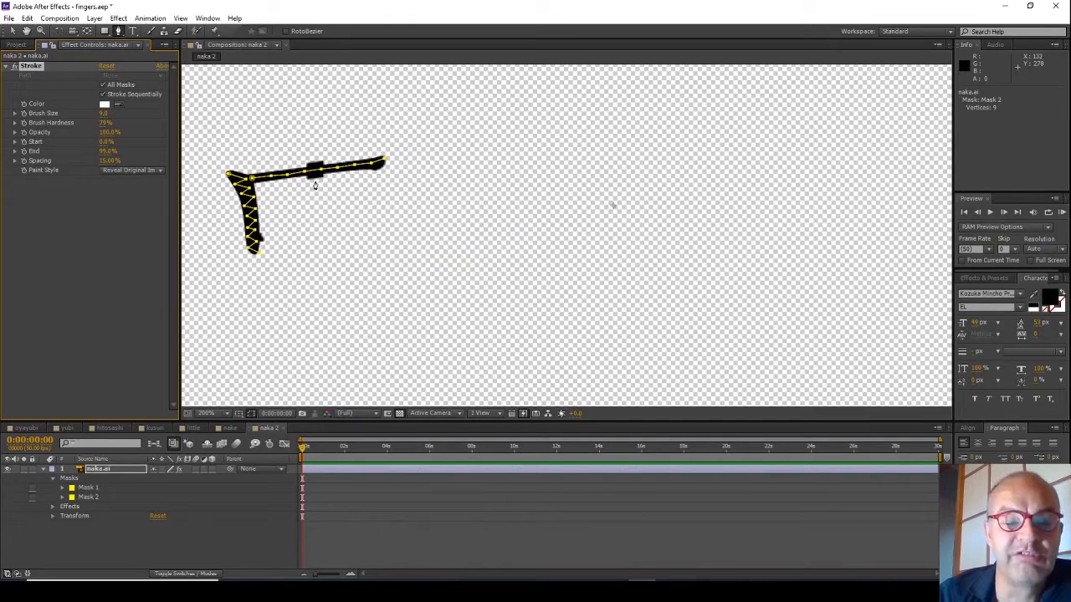
mouse_move(308, 221)
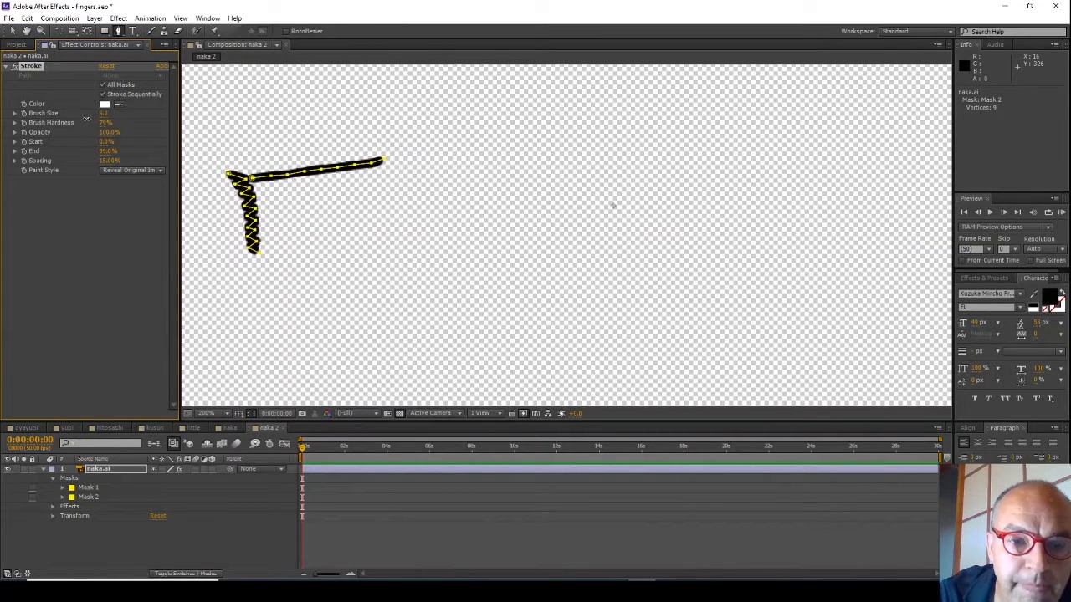
left_click(131, 170)
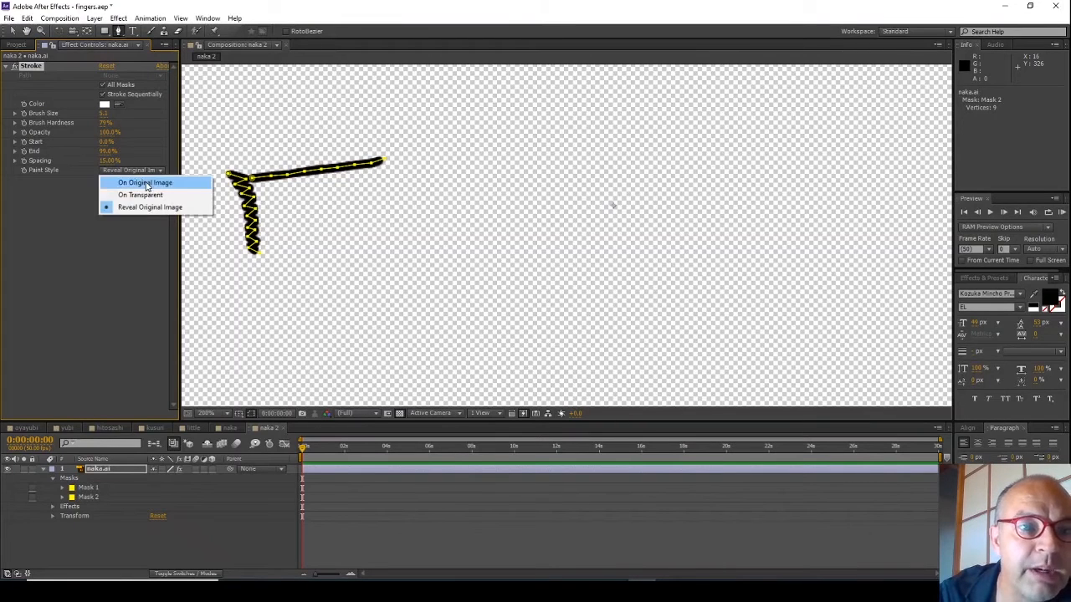
left_click(144, 182)
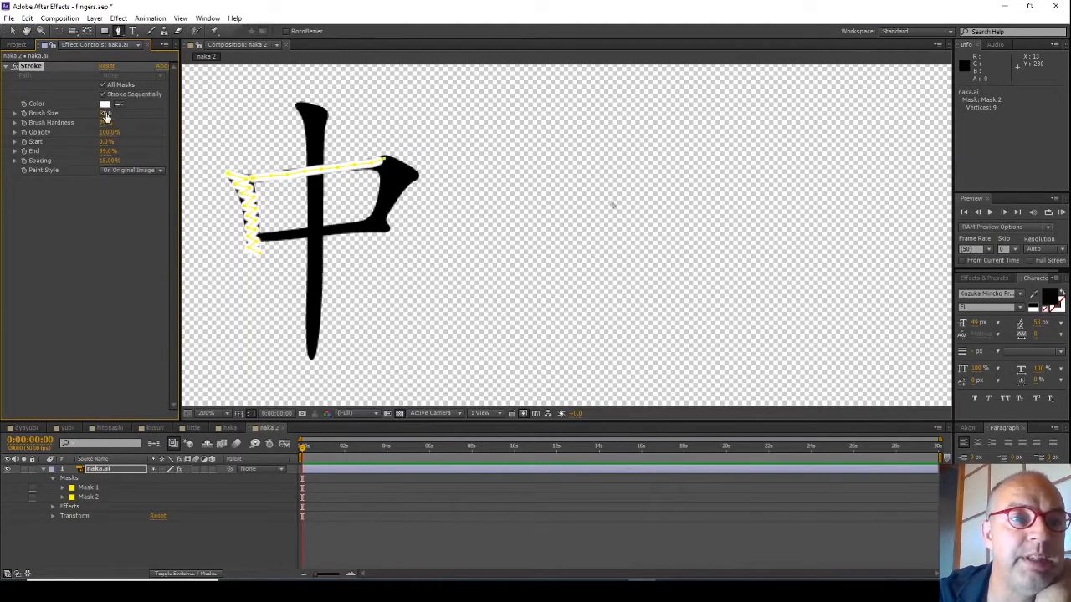
- Change the Stroke effect's color to red
left_click(105, 104)
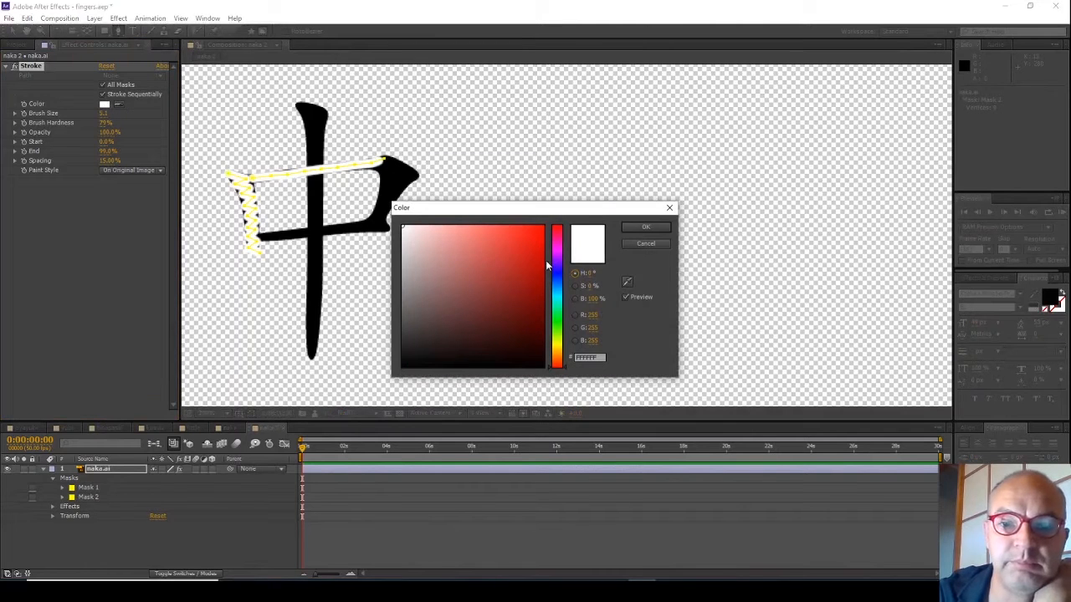
left_click(645, 227)
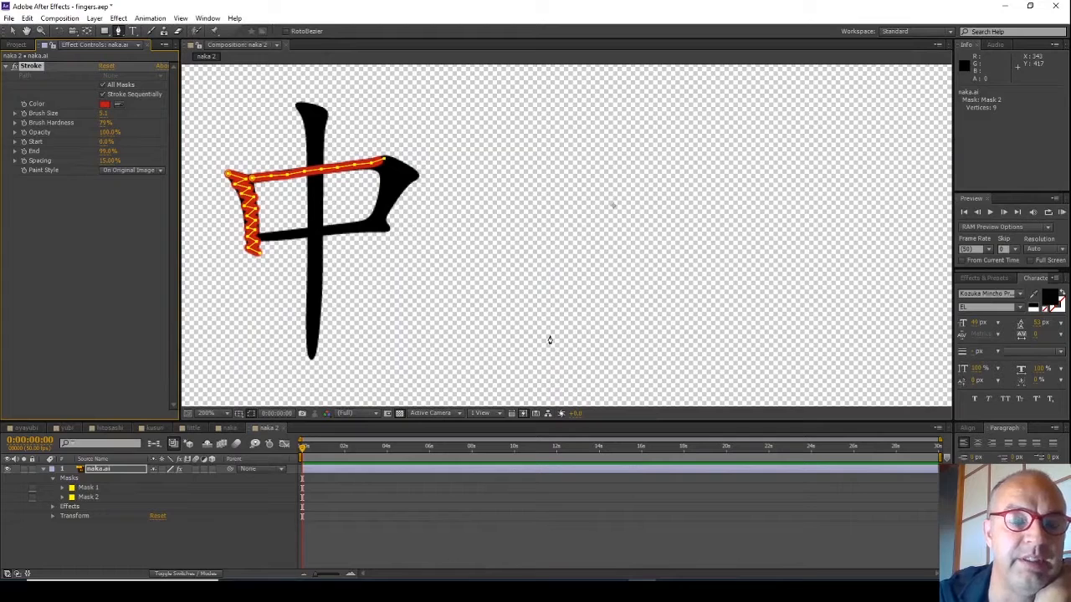
mouse_move(513, 351)
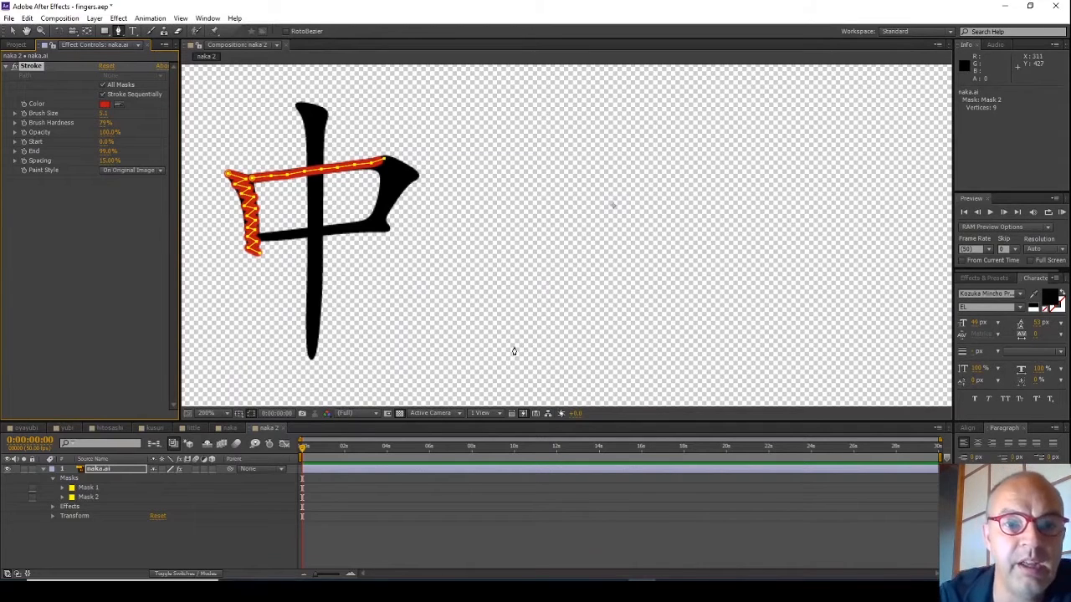
mouse_move(307, 186)
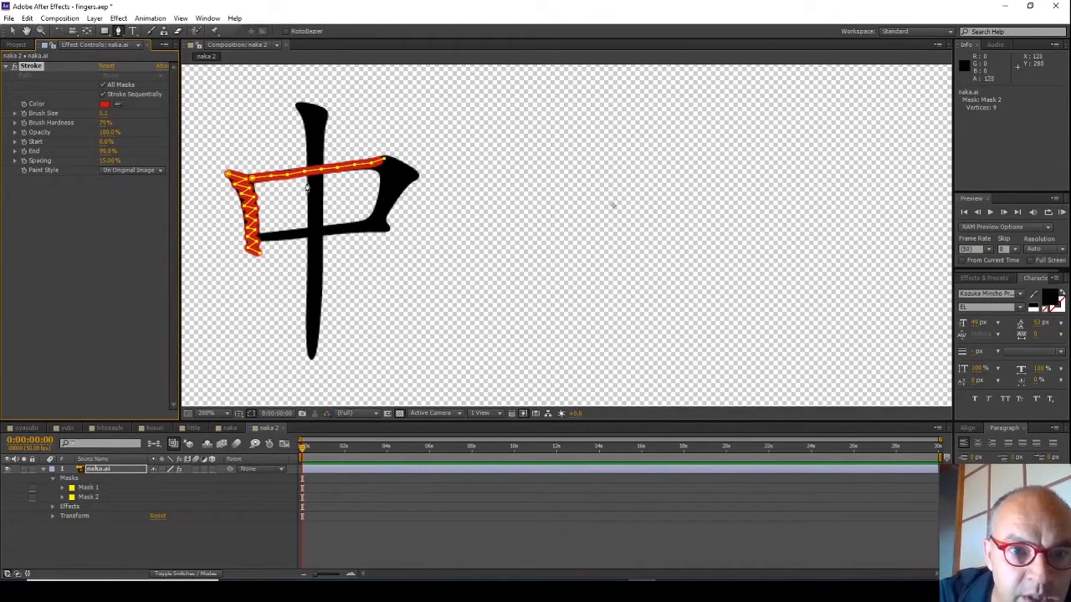
mouse_move(190, 207)
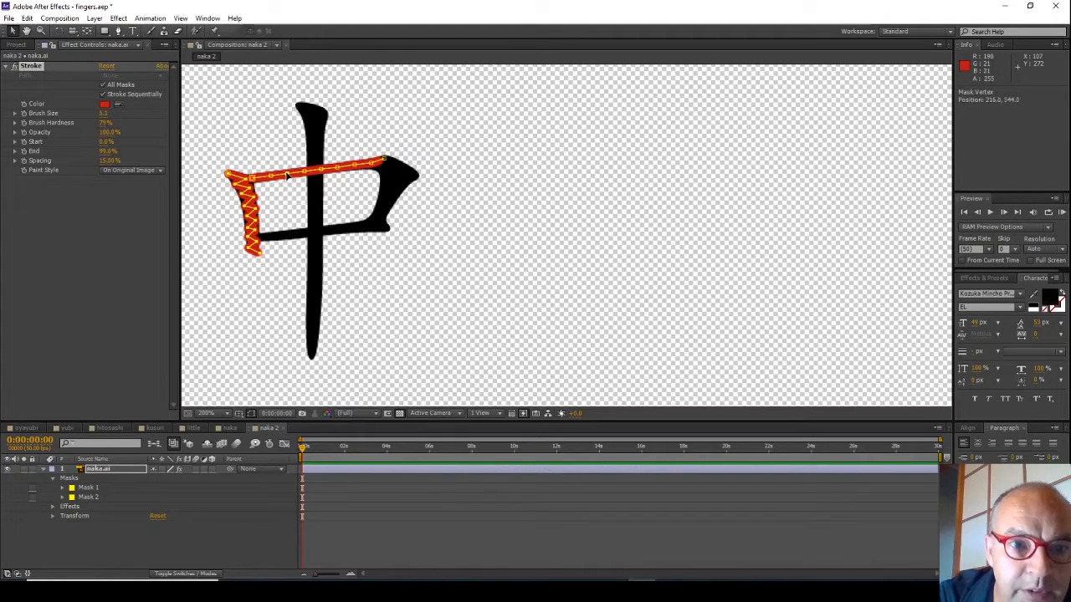
- Add vertices to Mask 2 along 中's top horizontal stroke
left_click(88, 497)
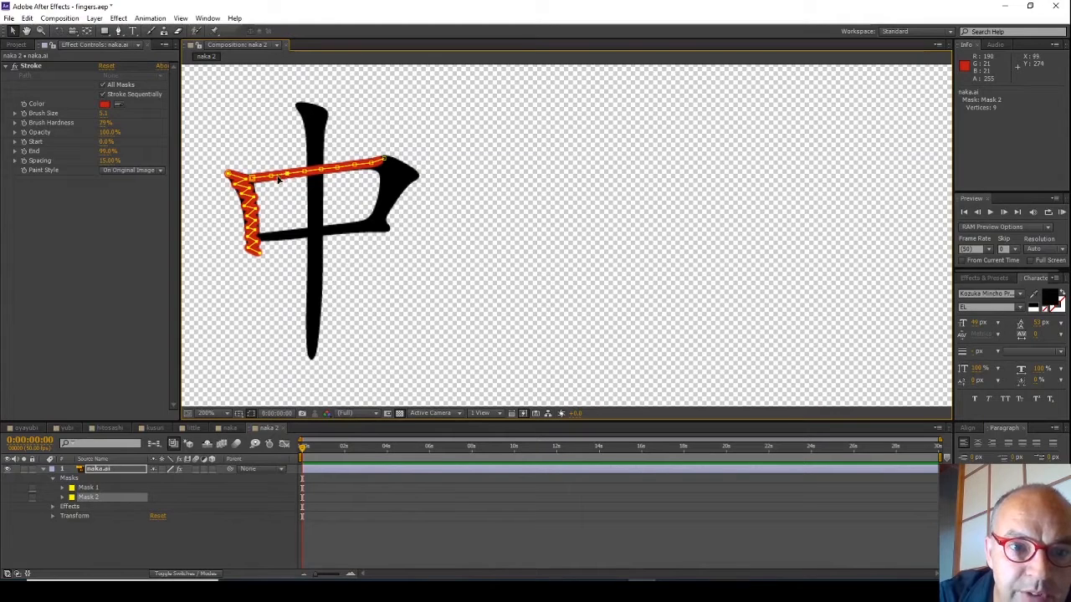
mouse_move(325, 174)
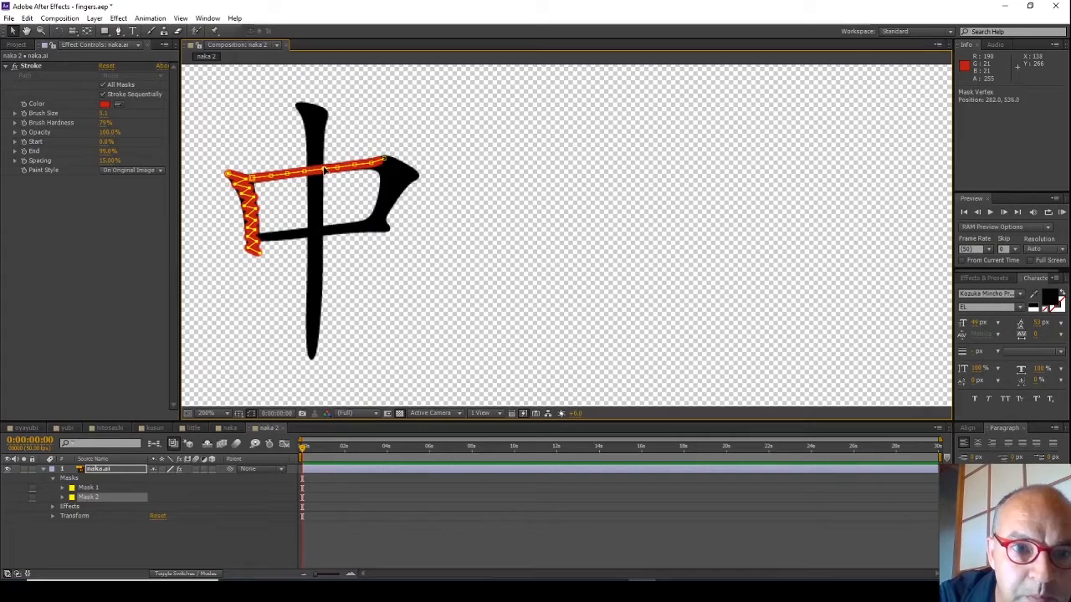
mouse_move(288, 181)
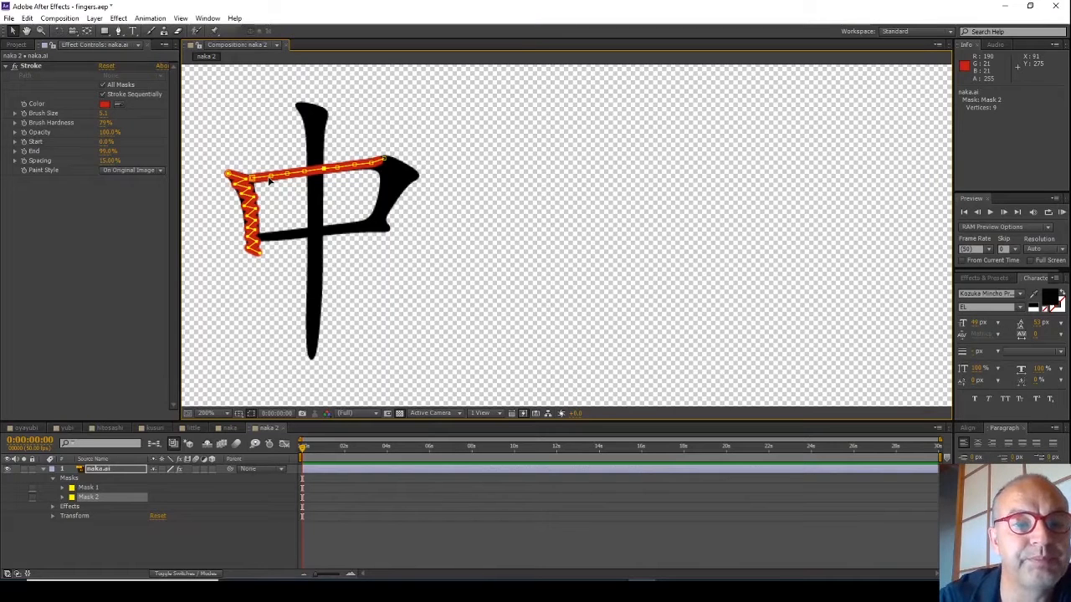
mouse_move(270, 187)
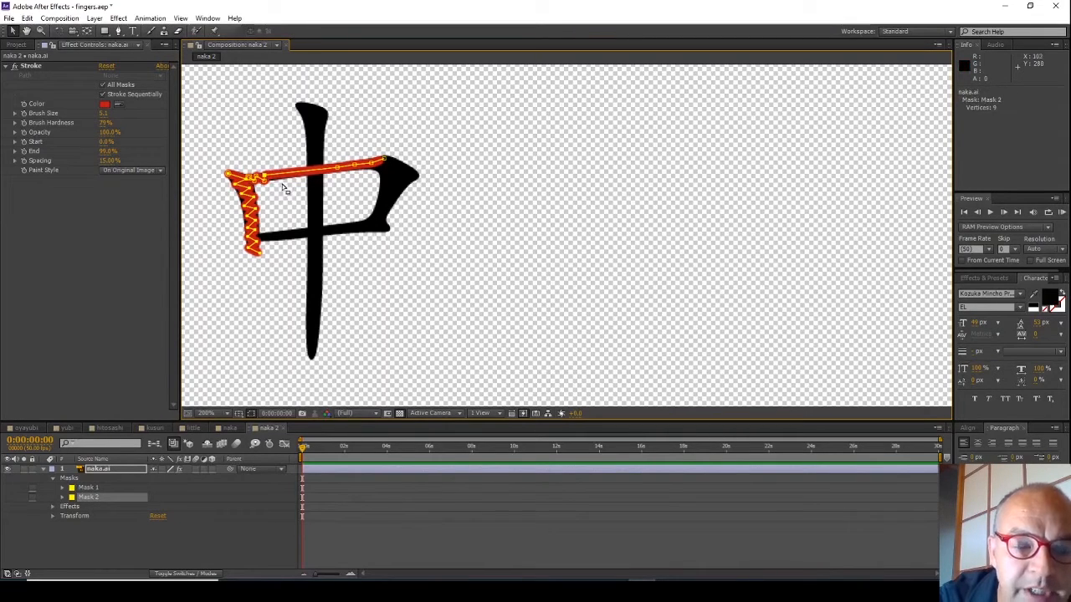
mouse_move(174, 74)
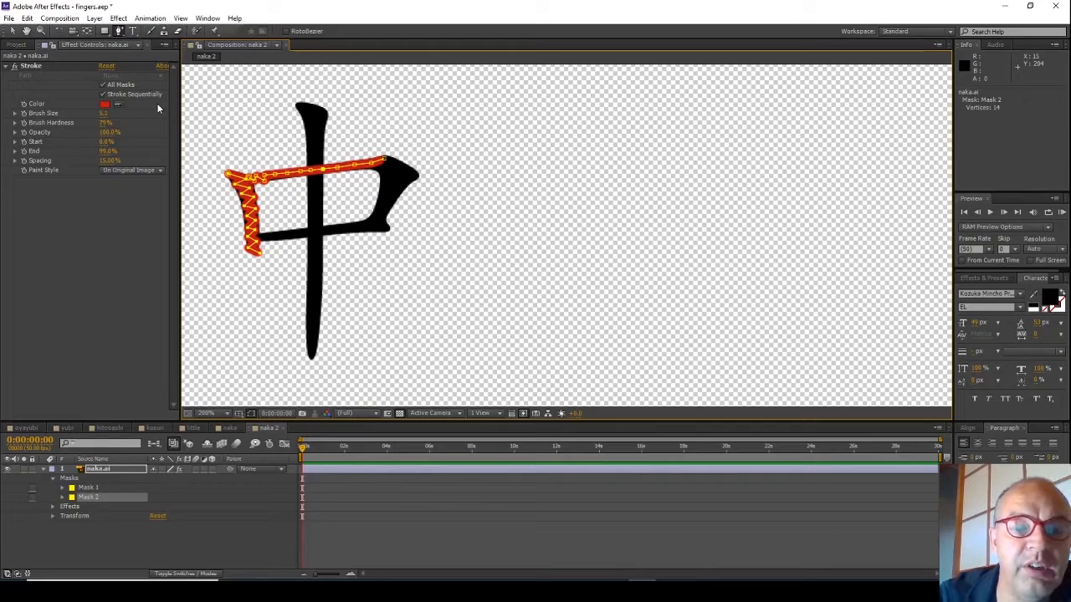
mouse_move(150, 106)
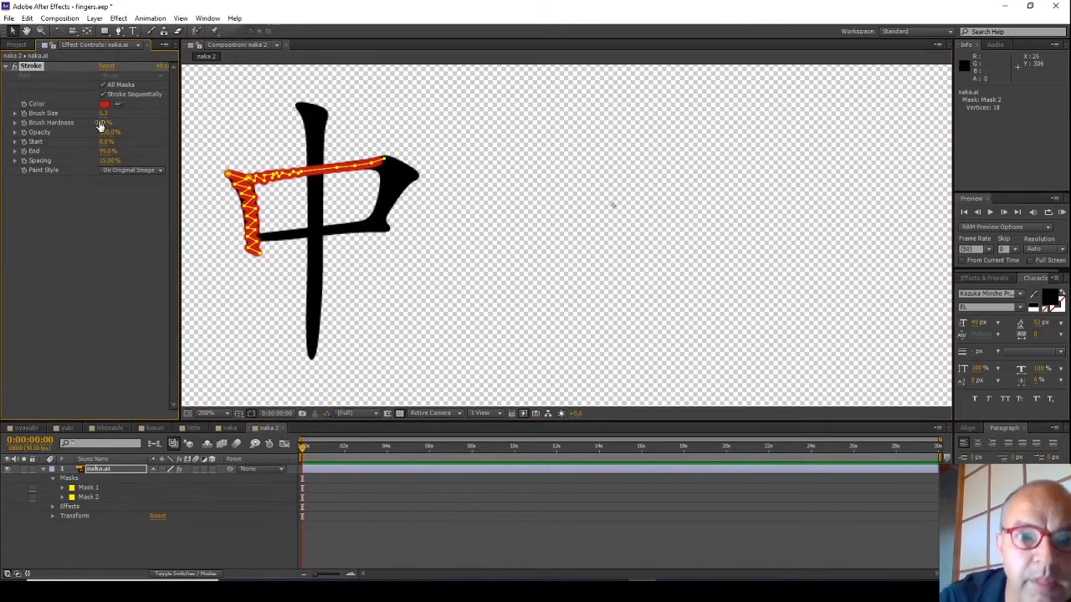
- Set Paint Style to Reveal Original Image, then reopen the Paint Style dropdown
left_click(129, 169)
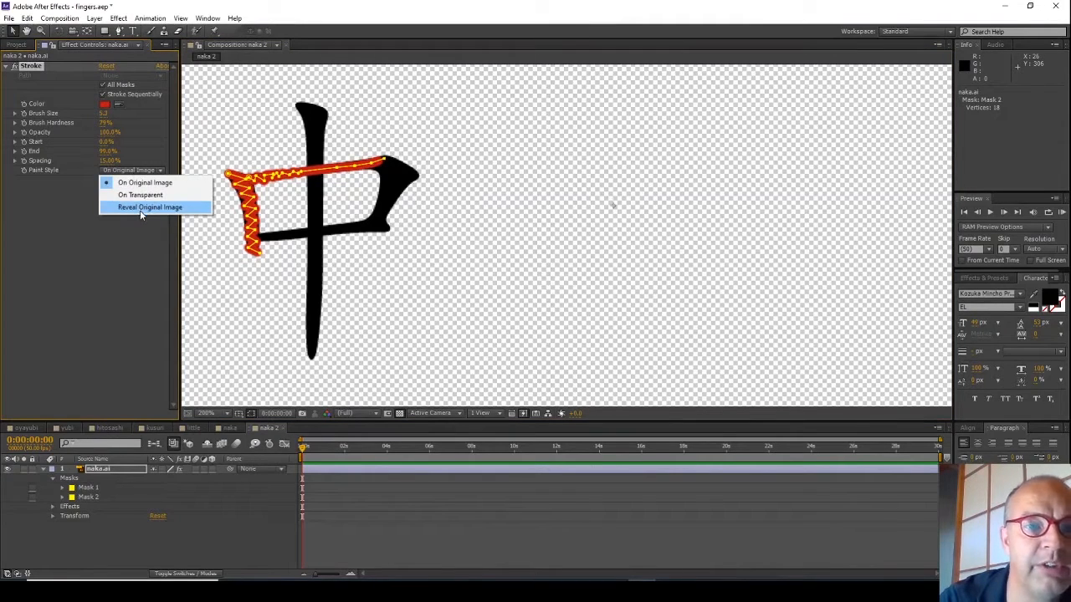
left_click(149, 206)
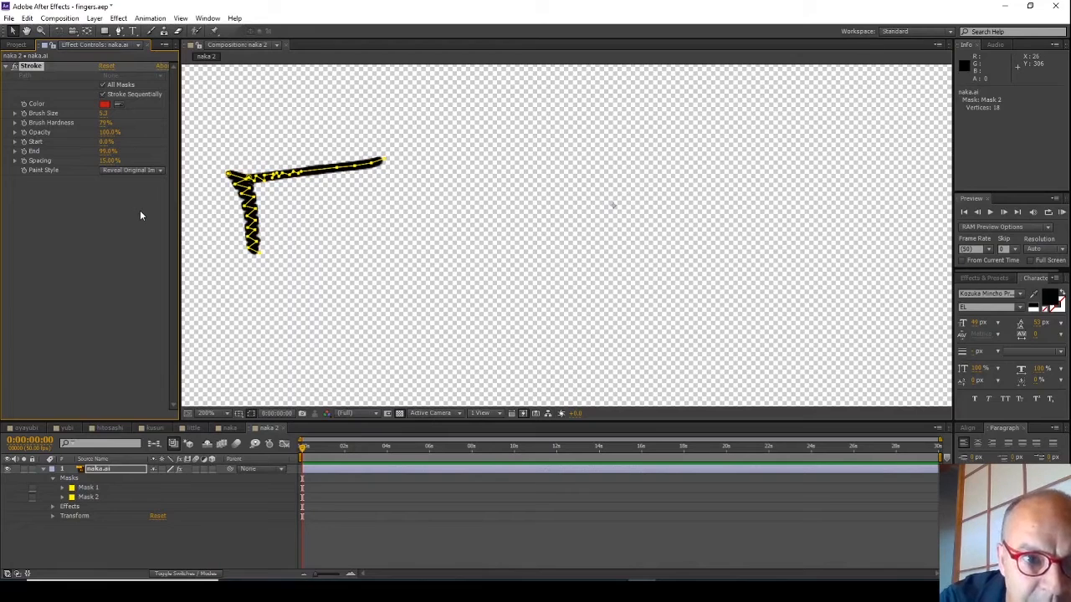
left_click(129, 170)
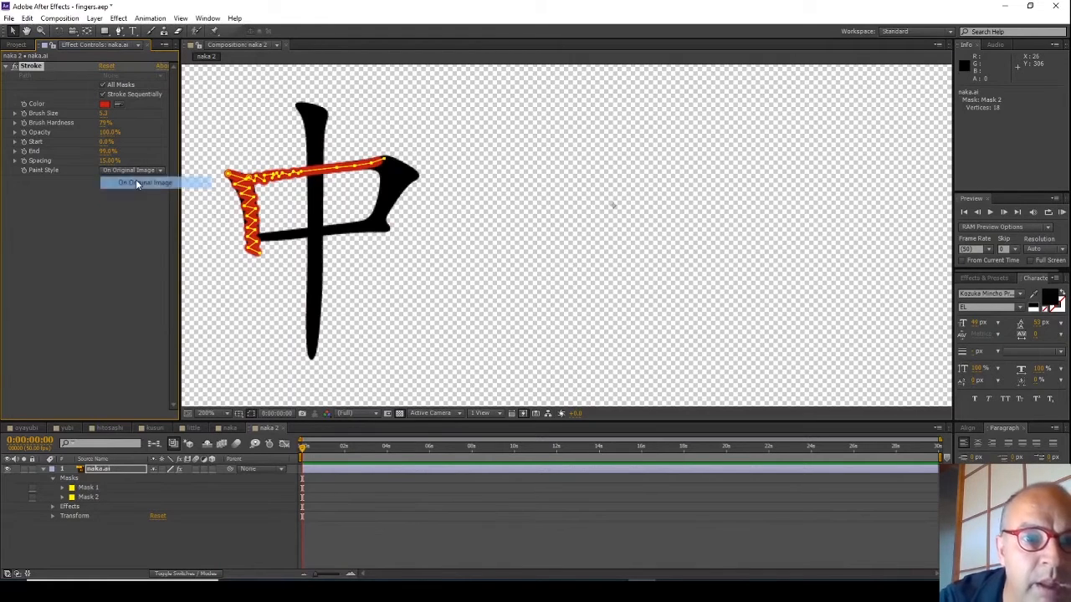
- Set Paint Style back to On Original Image
left_click(144, 182)
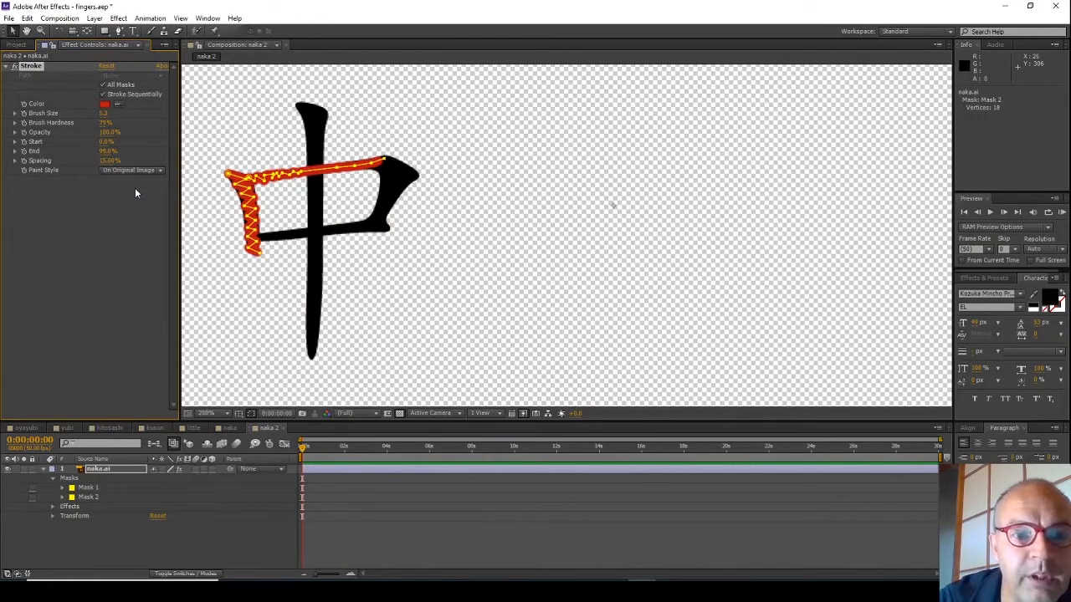
mouse_move(243, 194)
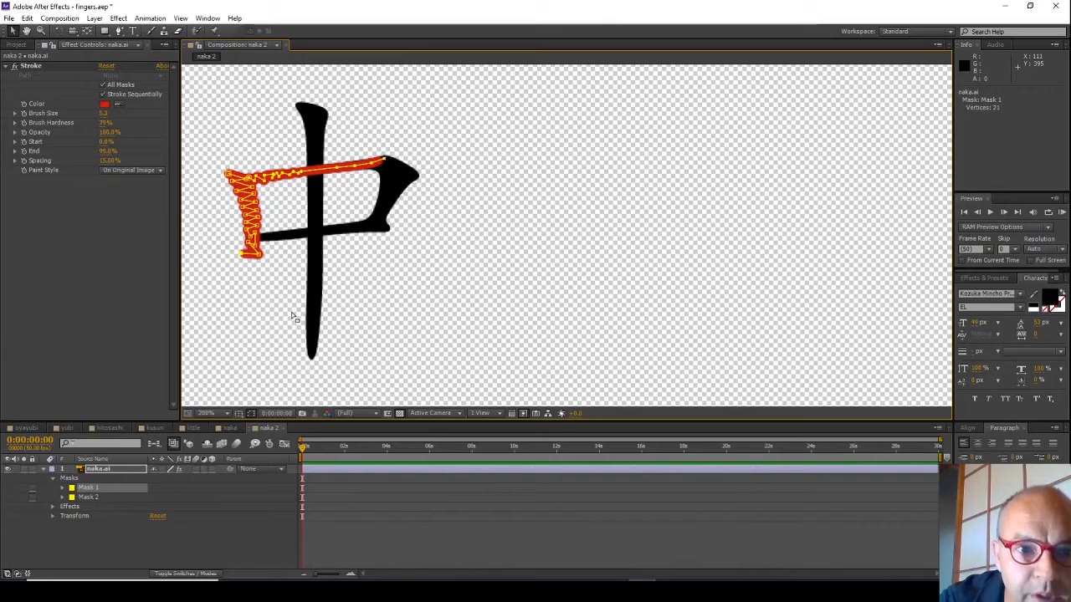
mouse_move(233, 142)
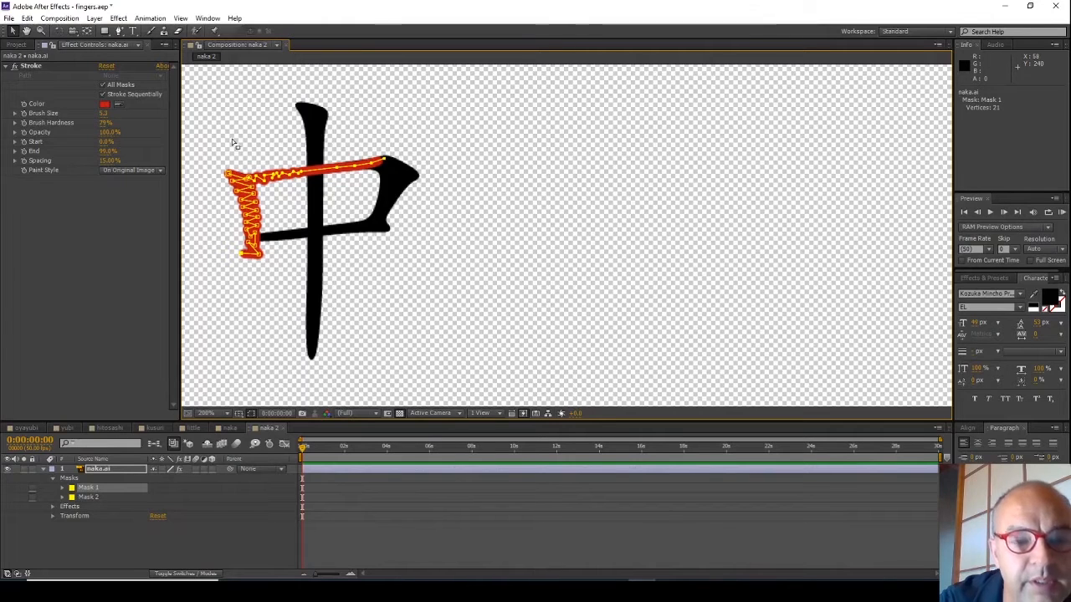
mouse_move(461, 158)
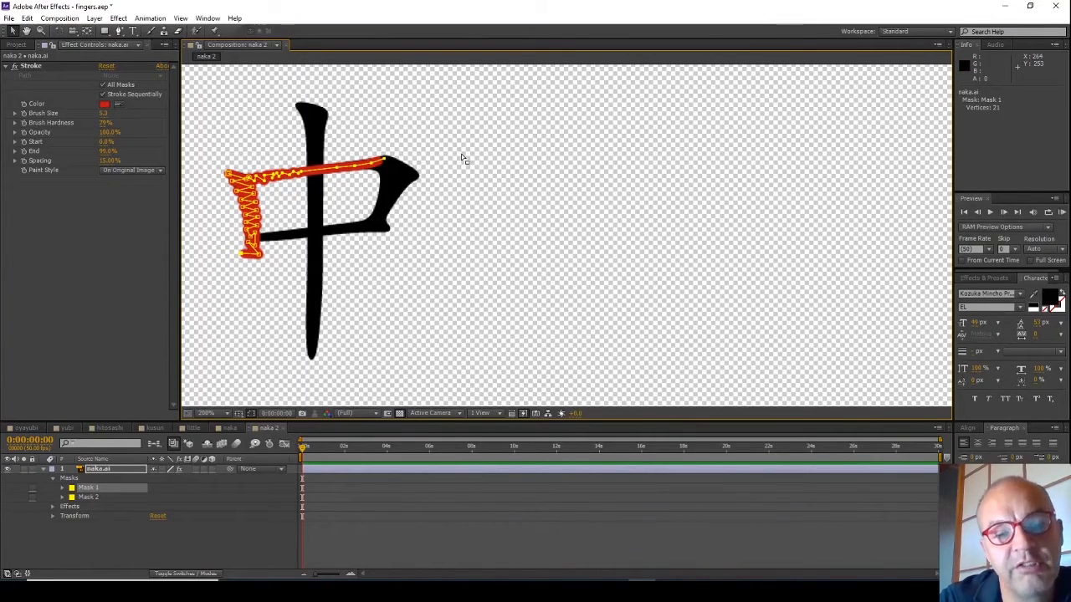
mouse_move(410, 174)
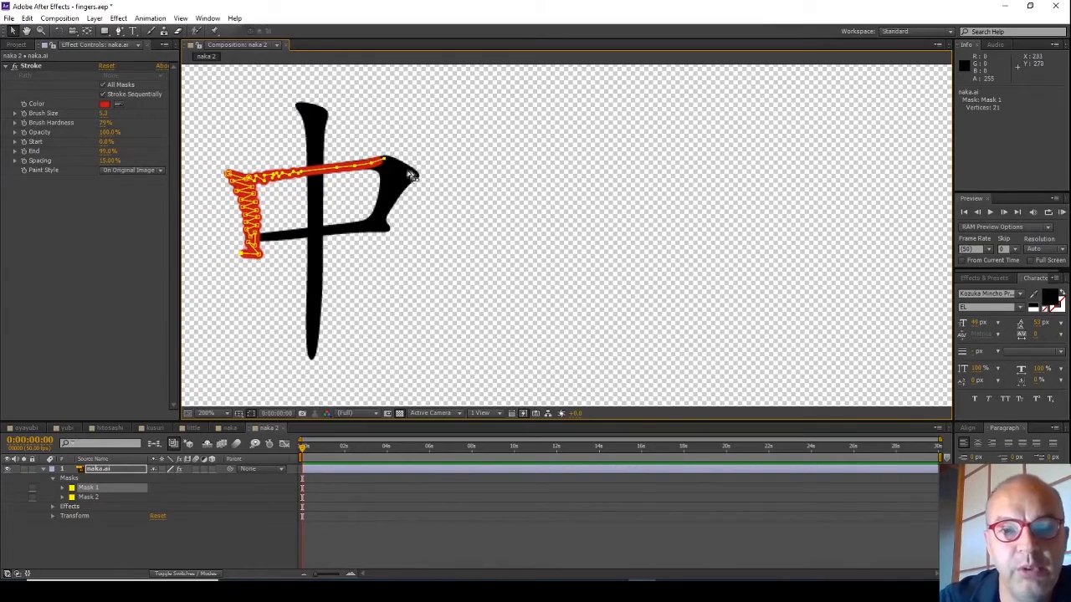
mouse_move(406, 168)
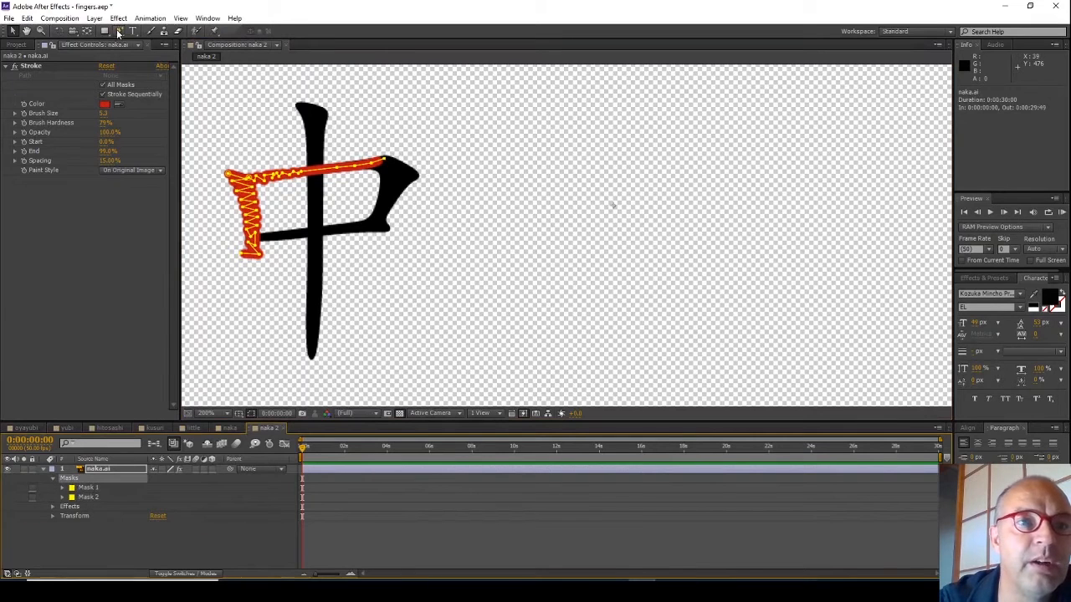
- Draw Mask 3 and Mask 4 as zigzags over 中's hooked top-right corner with the Pen tool
left_click(119, 31)
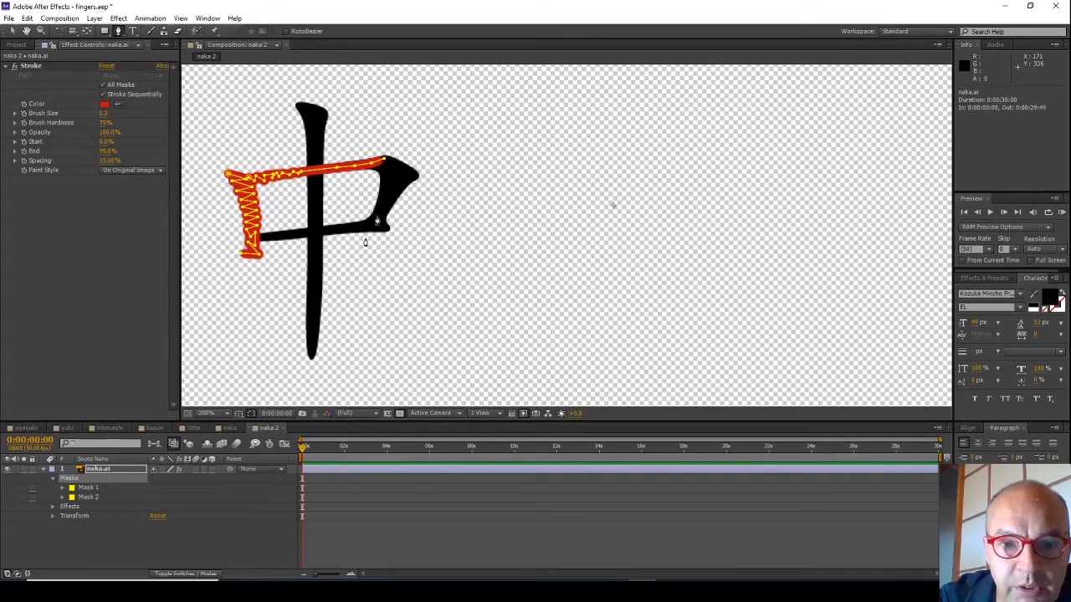
mouse_move(389, 166)
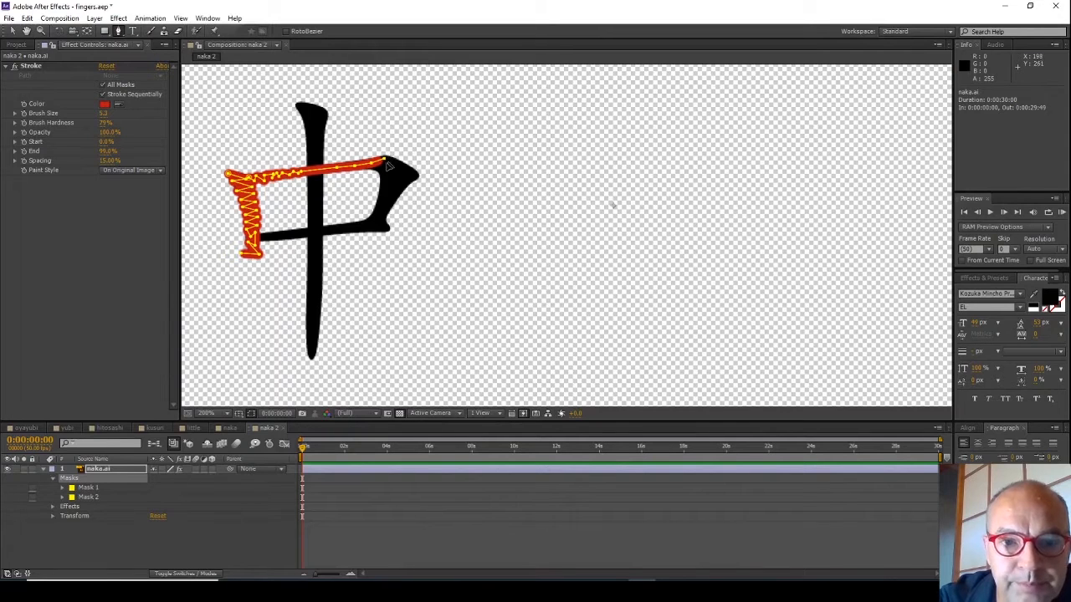
left_click(120, 31)
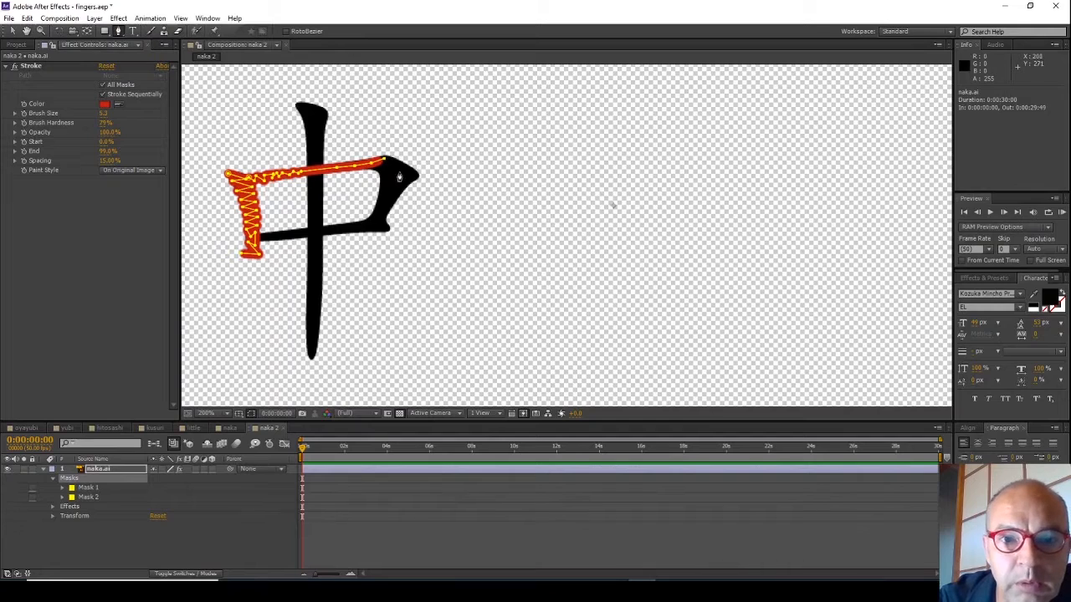
mouse_move(391, 164)
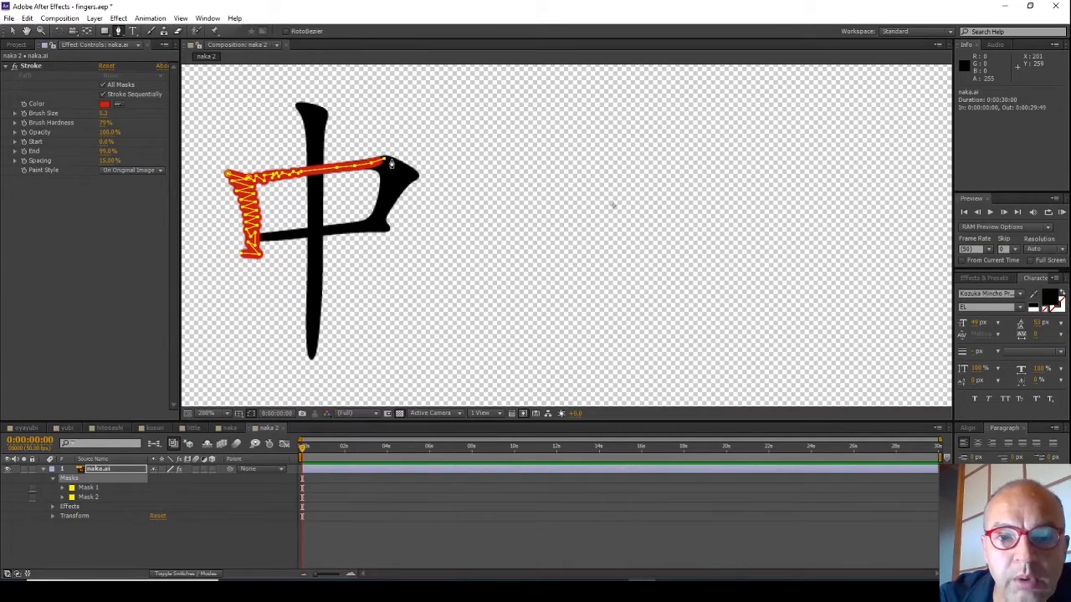
mouse_move(376, 177)
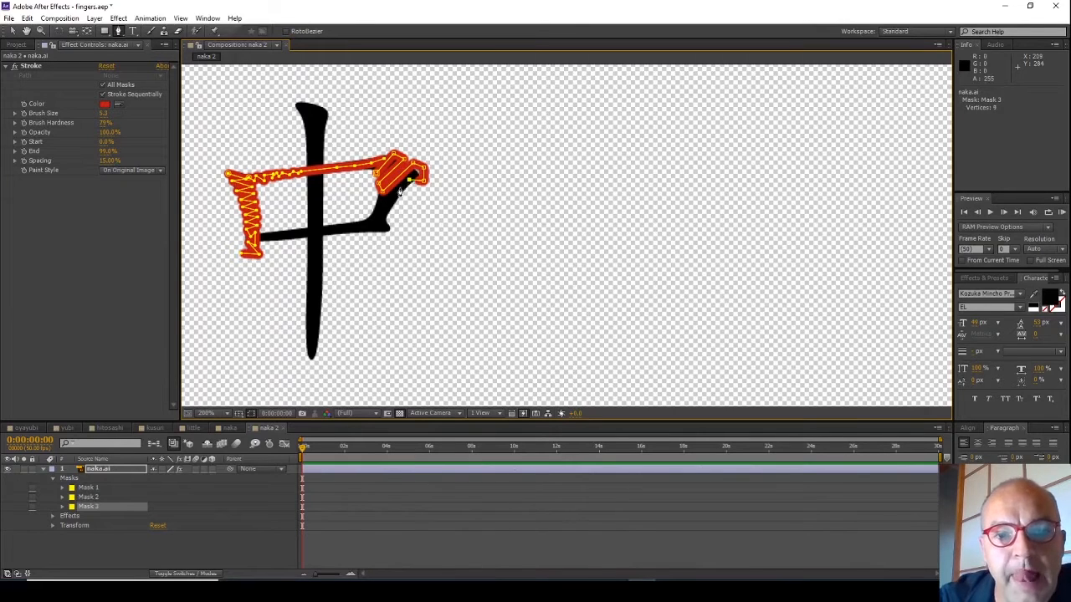
left_click(378, 209)
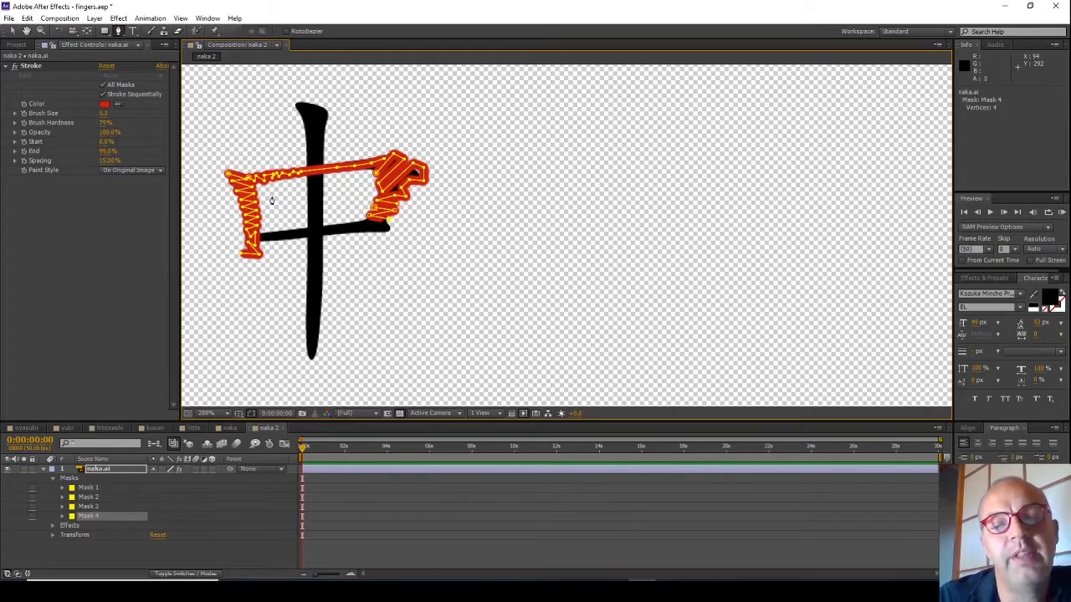
mouse_move(373, 174)
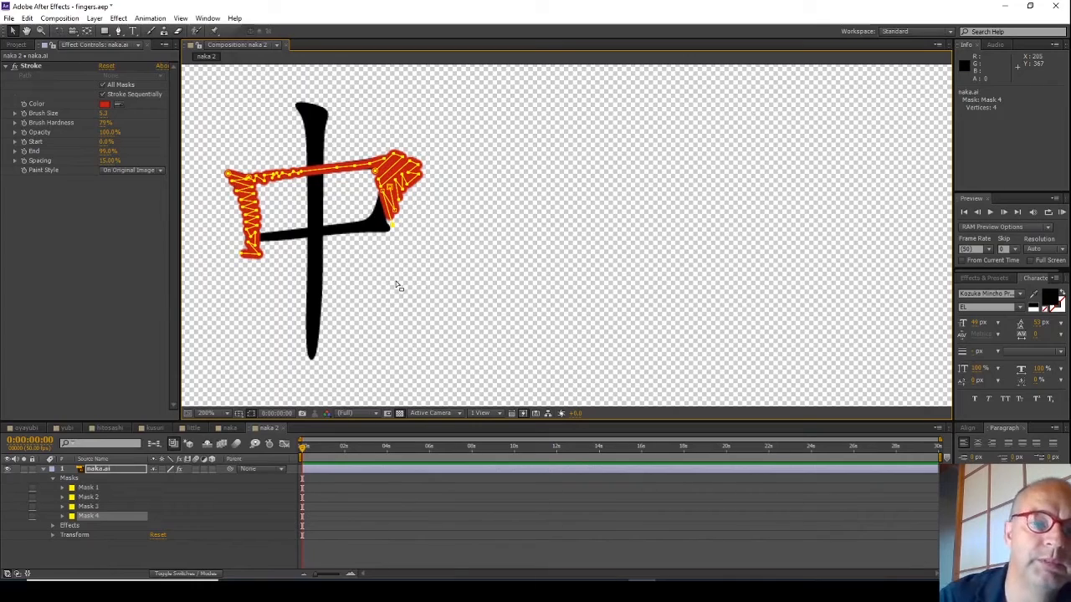
mouse_move(235, 193)
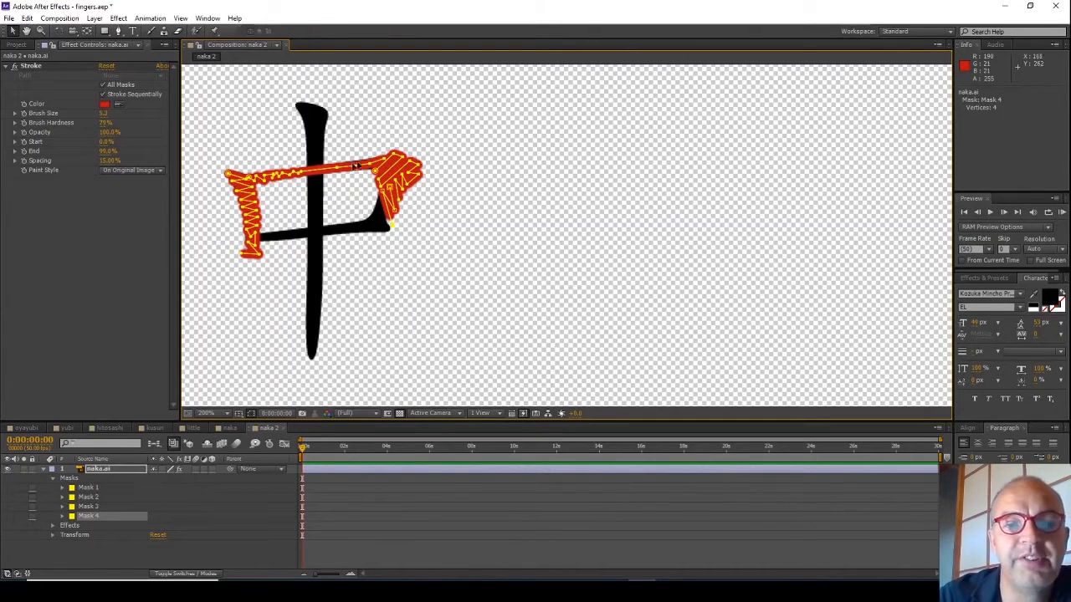
mouse_move(303, 243)
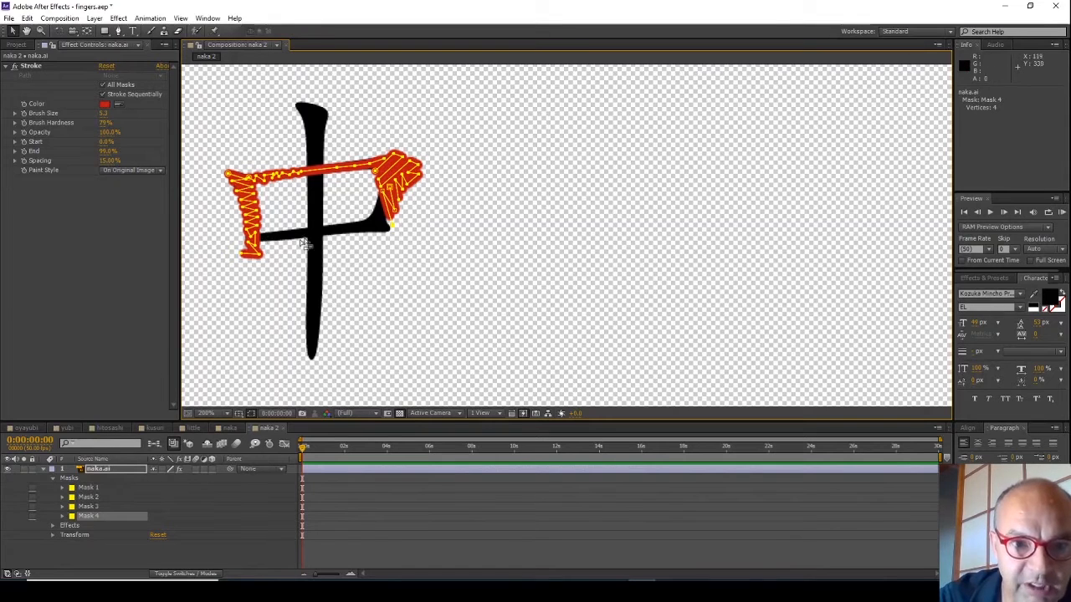
mouse_move(238, 298)
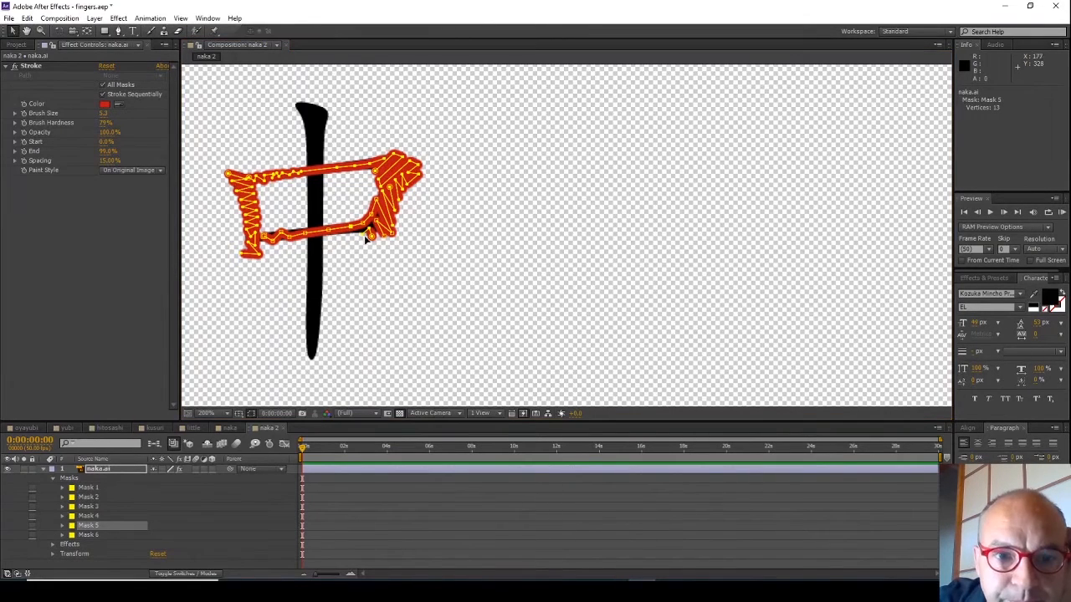
- Trace the lower strokes with Masks 5 and 6, then set Paint Style to Reveal Original Image
left_click(89, 534)
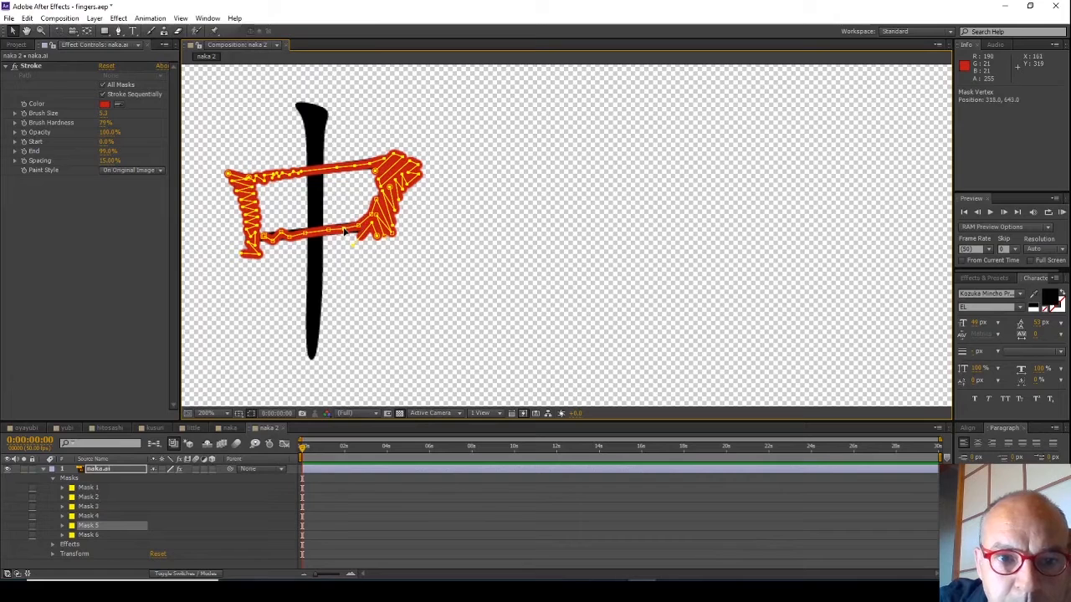
left_click(612, 205)
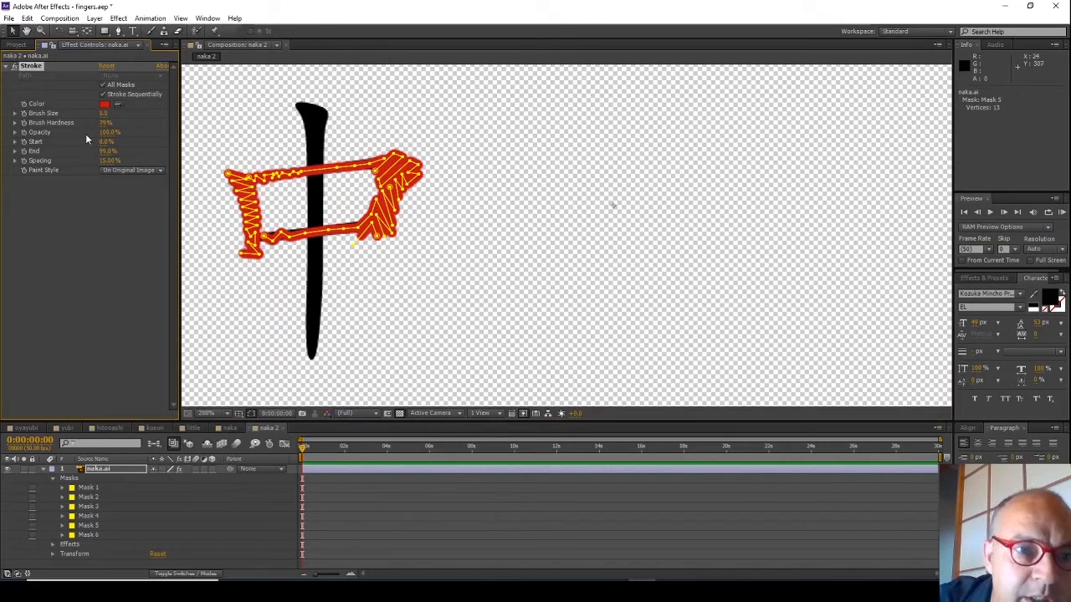
left_click(132, 169)
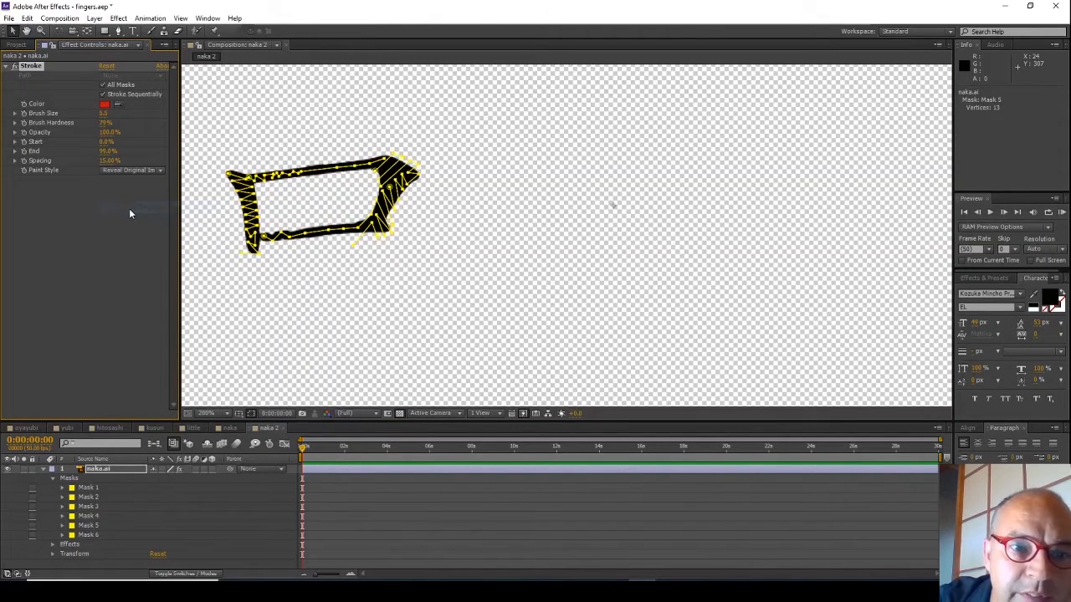
mouse_move(143, 174)
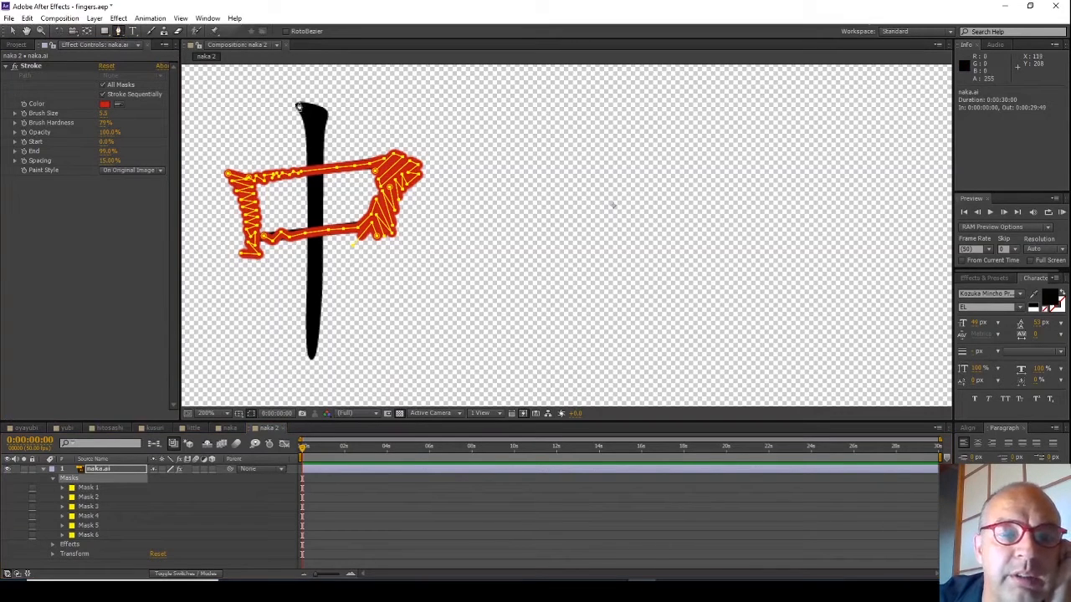
mouse_move(286, 92)
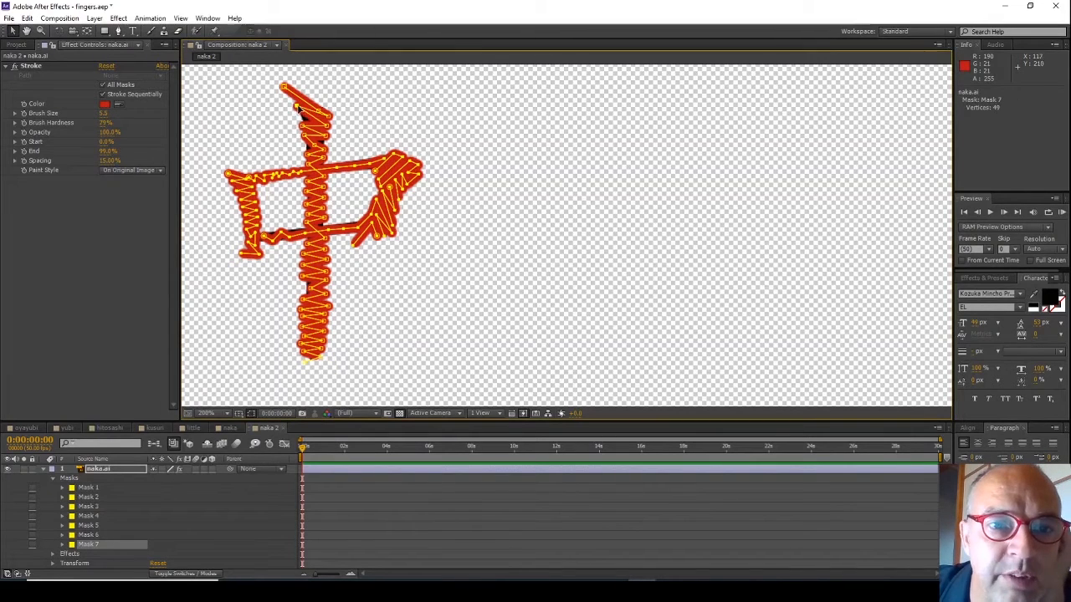
mouse_move(307, 165)
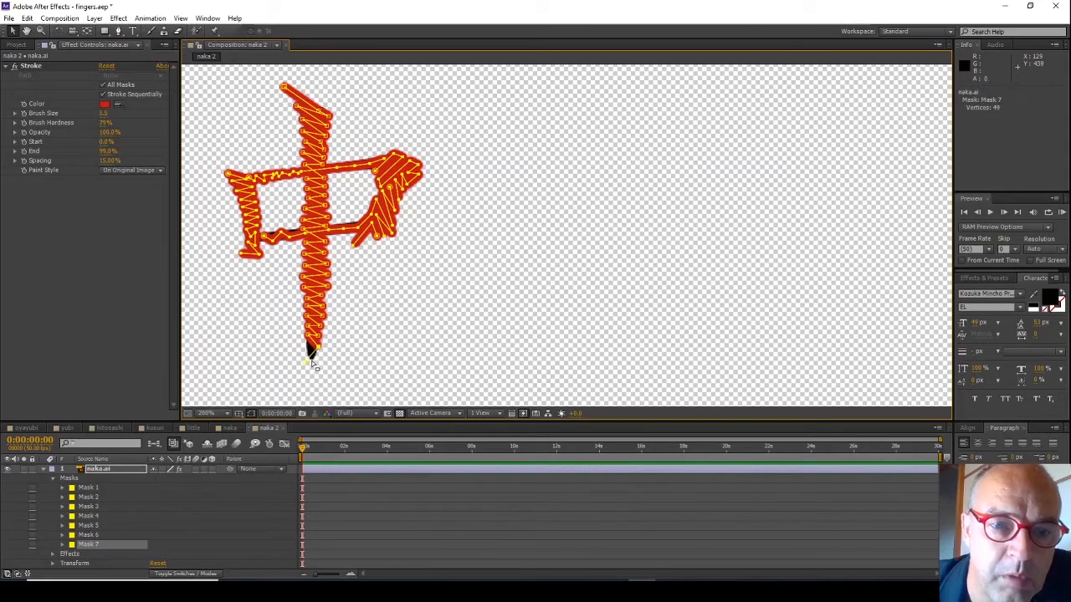
- Draw Mask 7 zigzagging down the central vertical stroke to its bottom tip
left_click(119, 31)
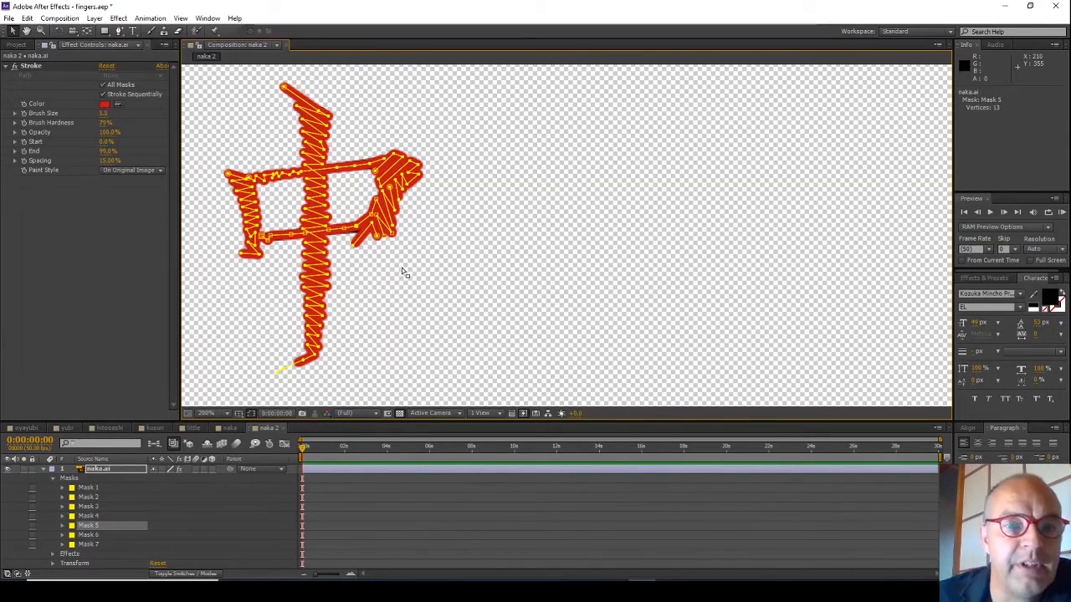
mouse_move(152, 197)
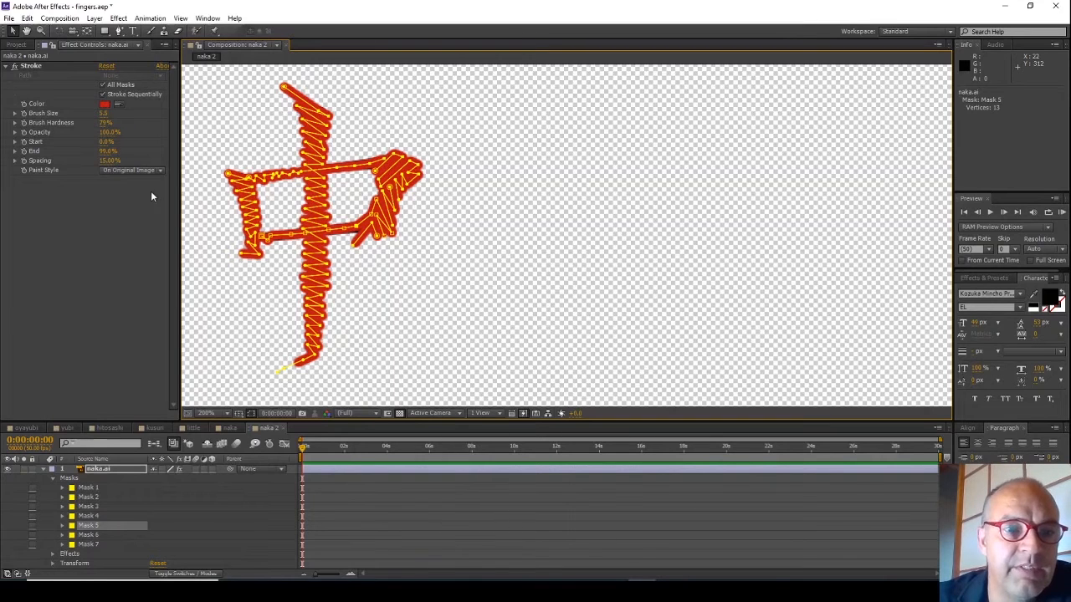
- Set the Stroke Paint Style to Reveal Original Image and collapse the layer's mask list
left_click(129, 170)
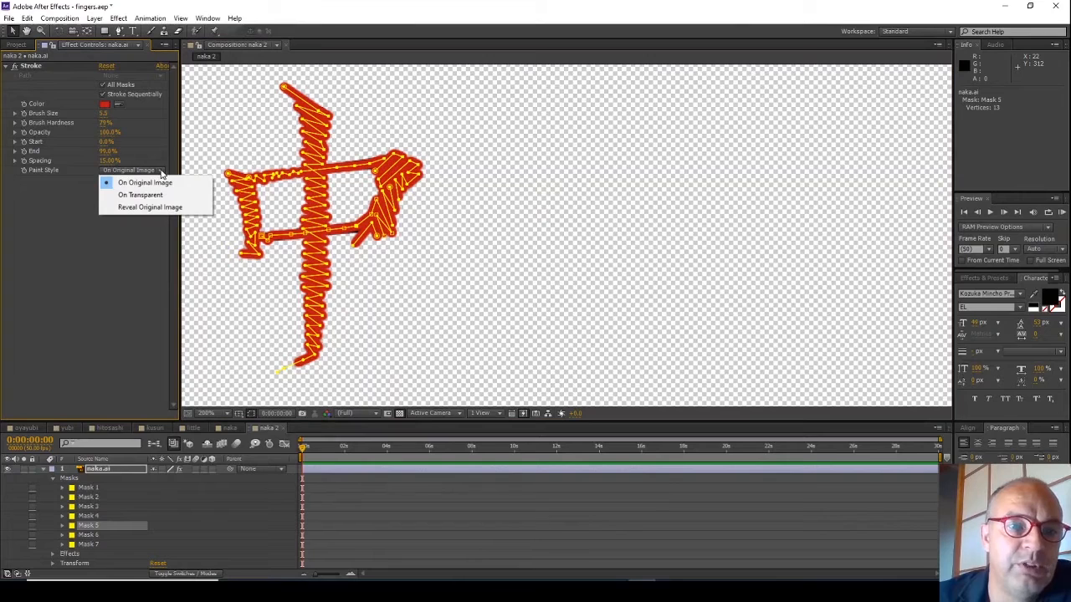
left_click(150, 207)
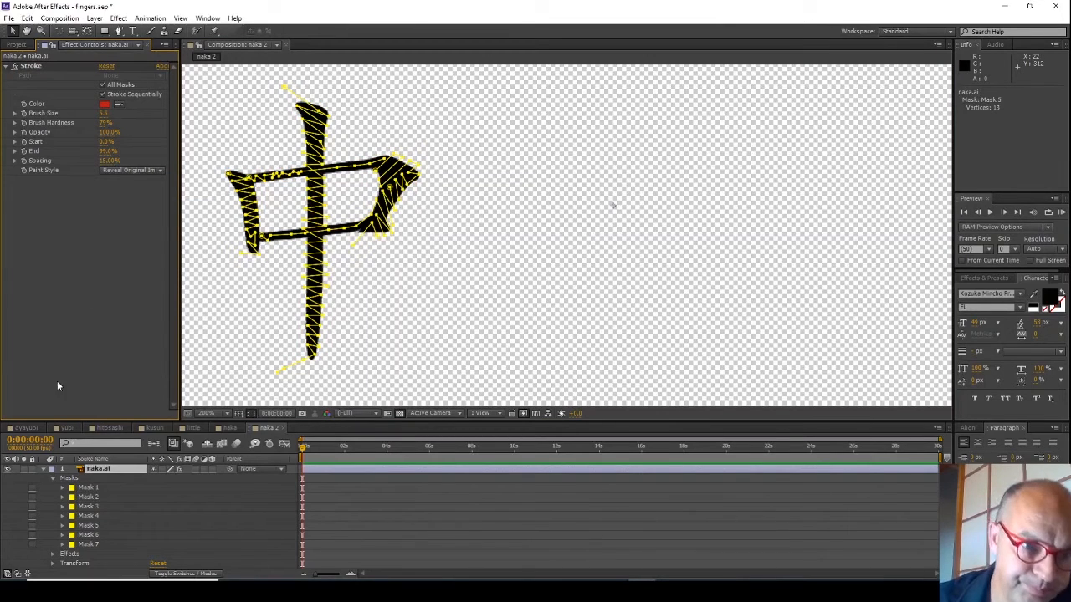
left_click(53, 478)
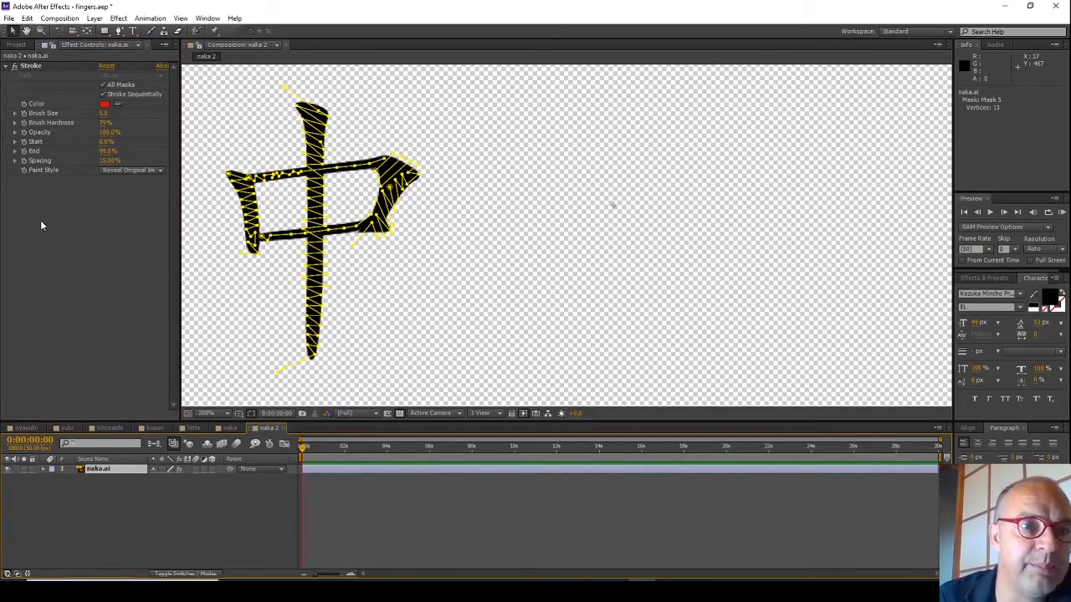
mouse_move(38, 239)
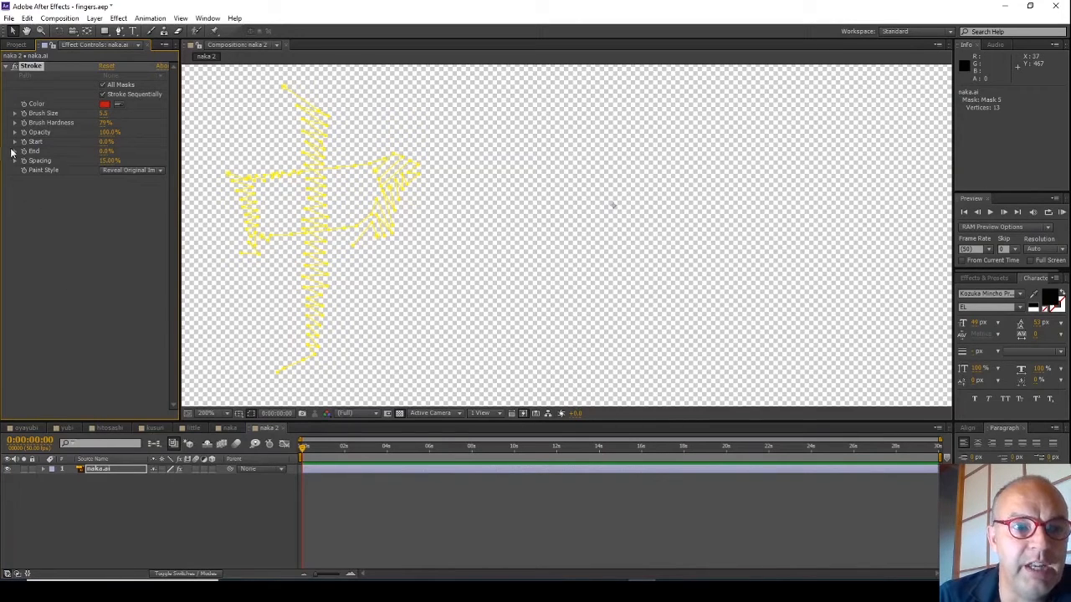
mouse_move(266, 500)
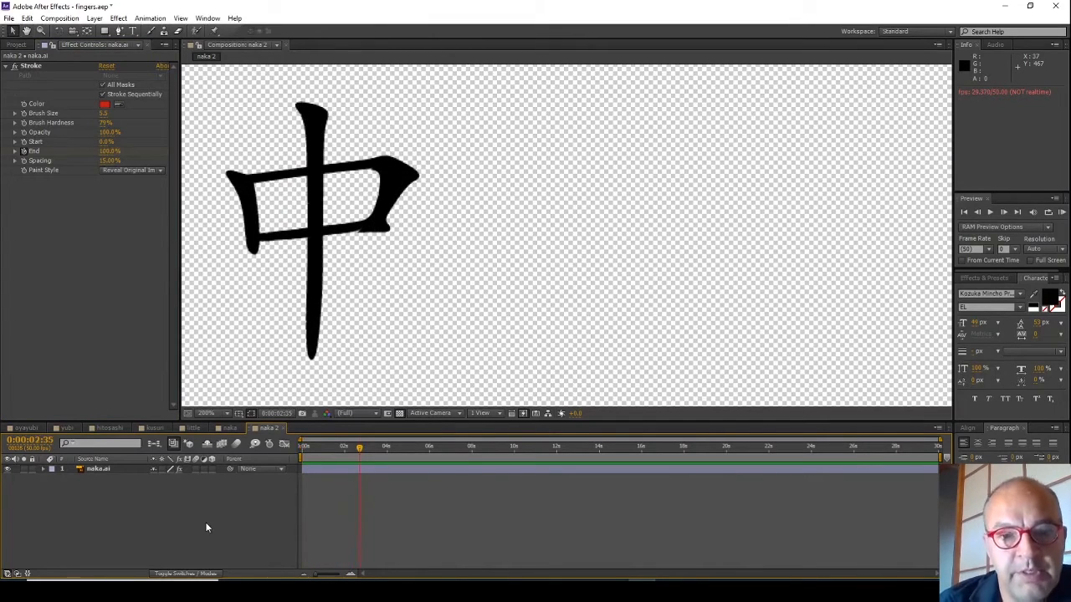
mouse_move(333, 473)
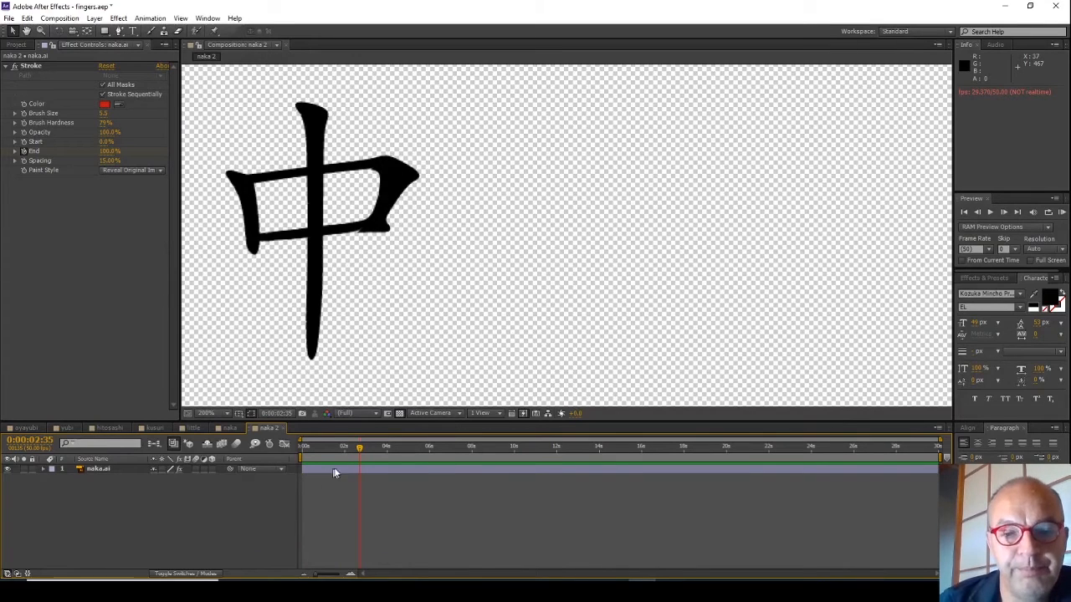
left_click_drag(360, 446, 327, 445)
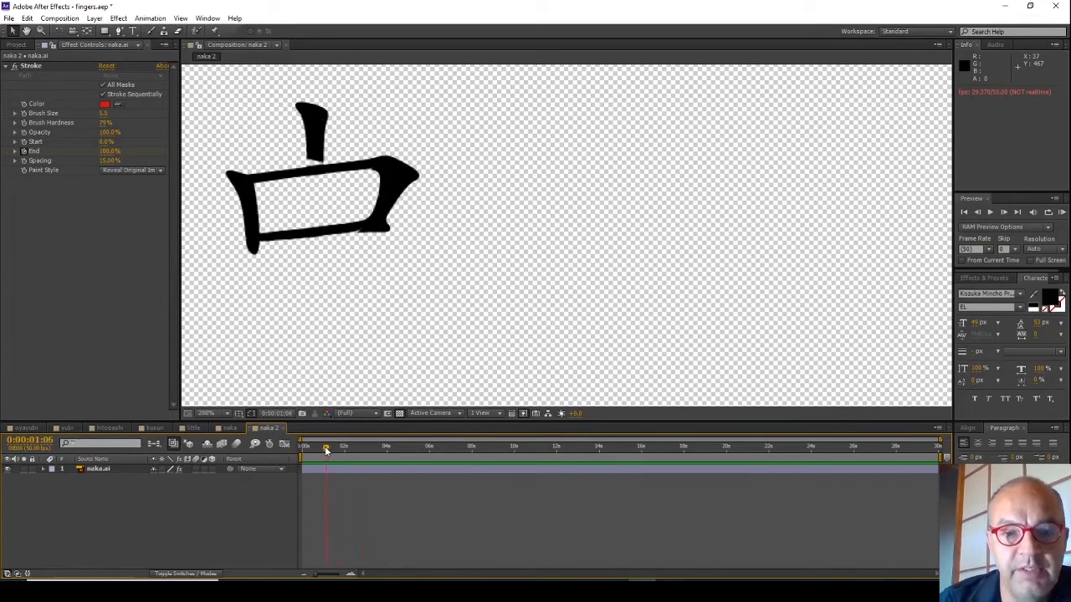
left_click_drag(326, 445, 316, 445)
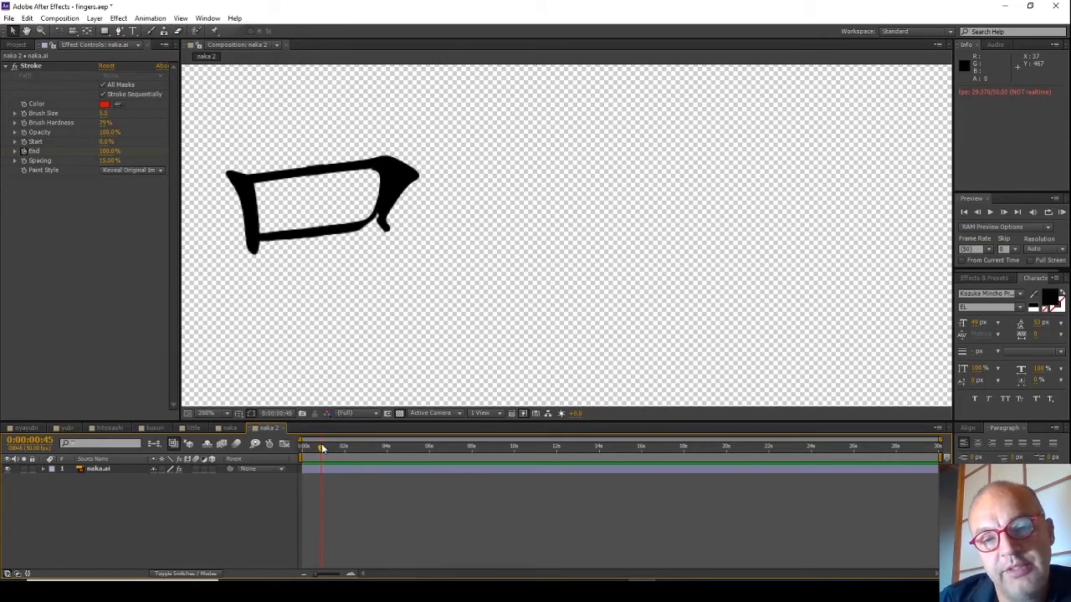
left_click_drag(322, 445, 344, 446)
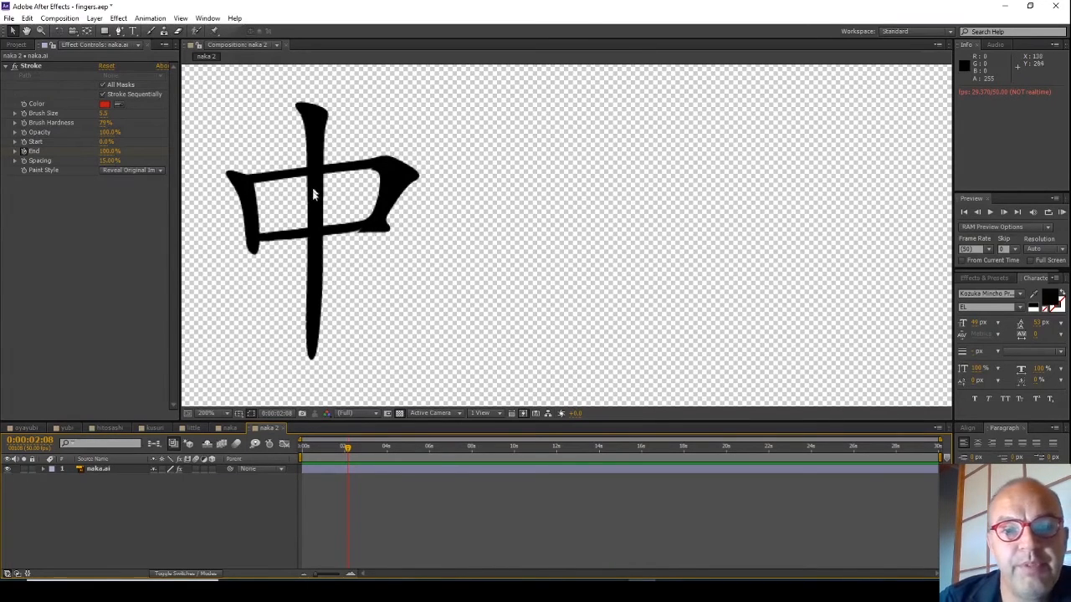
mouse_move(309, 174)
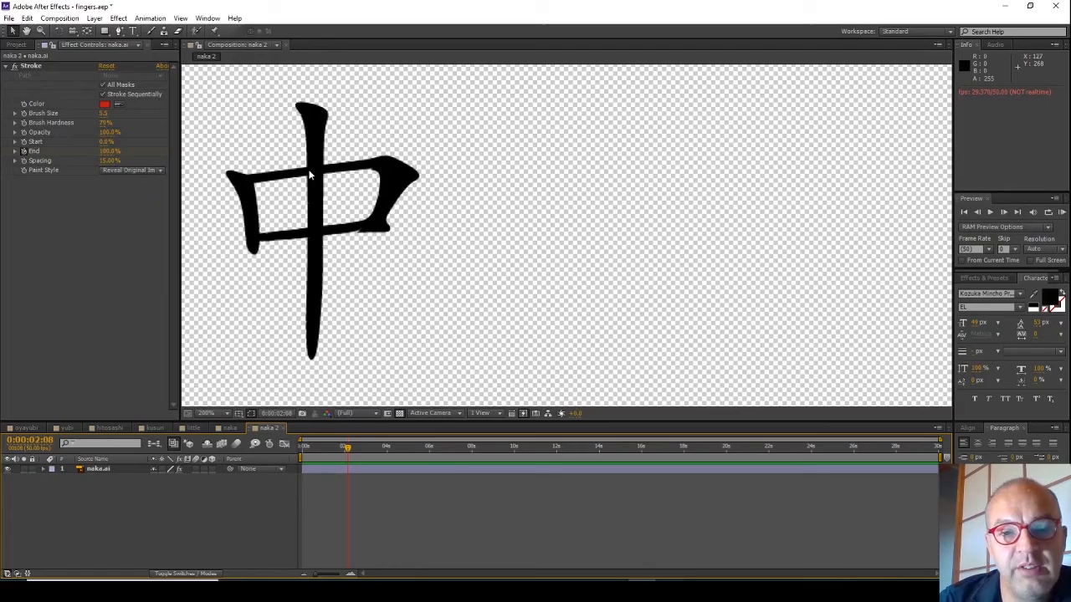
mouse_move(389, 211)
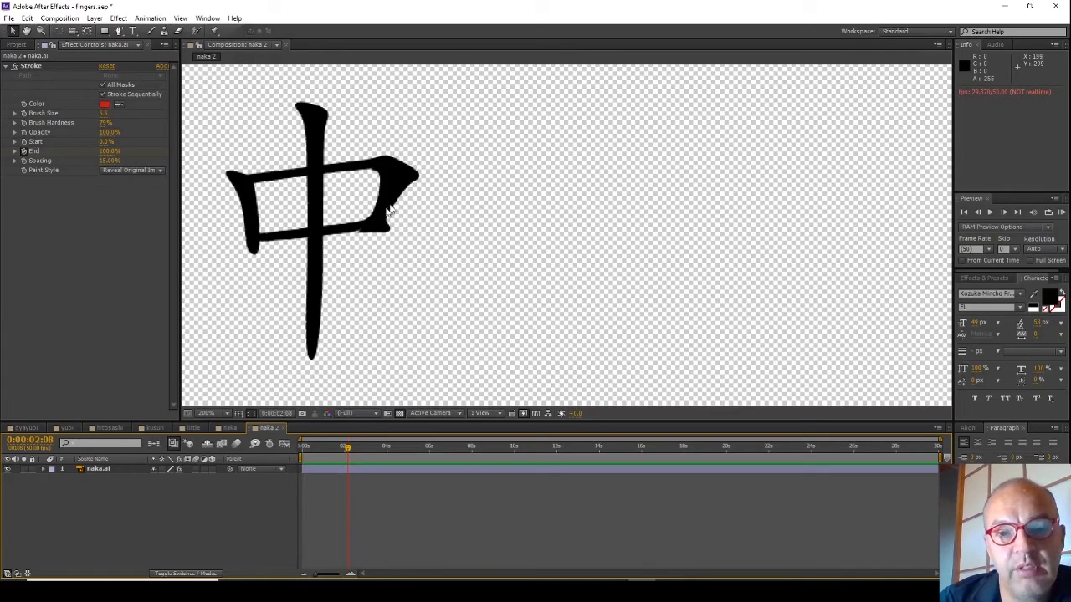
mouse_move(284, 233)
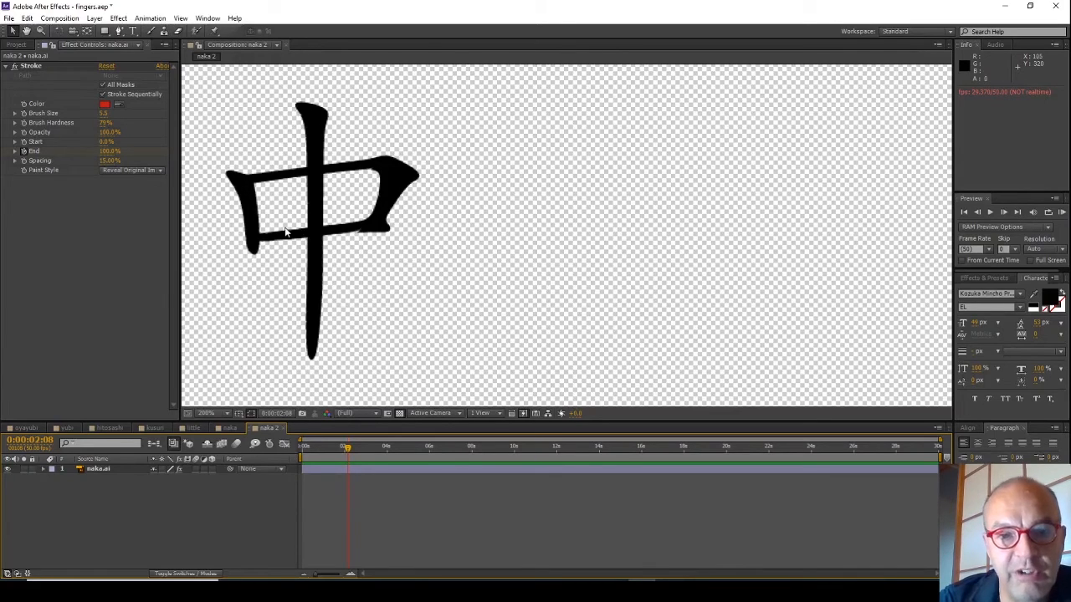
mouse_move(318, 284)
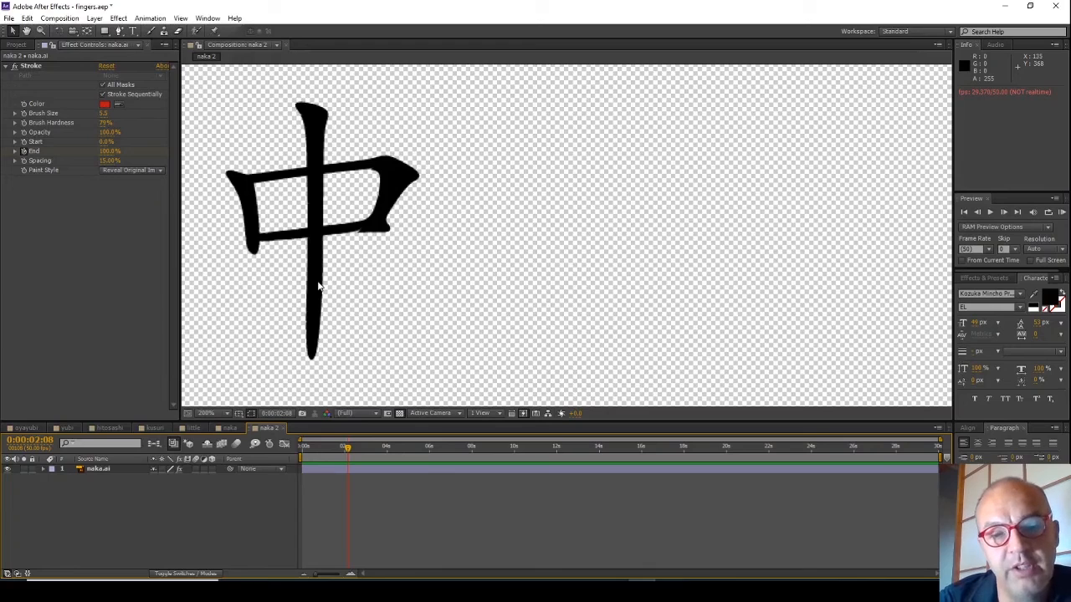
mouse_move(393, 291)
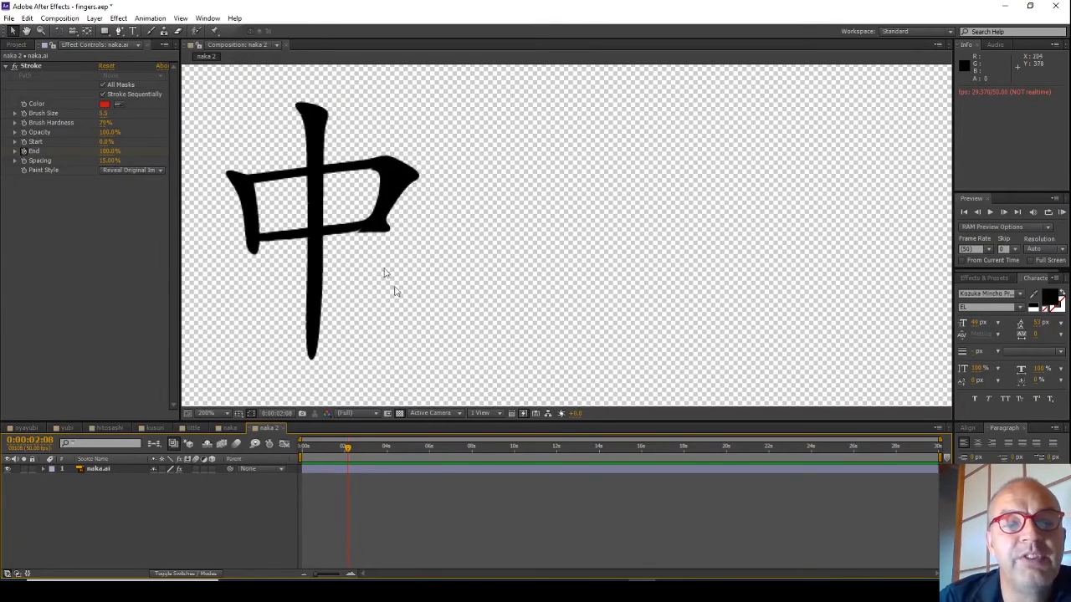
mouse_move(343, 209)
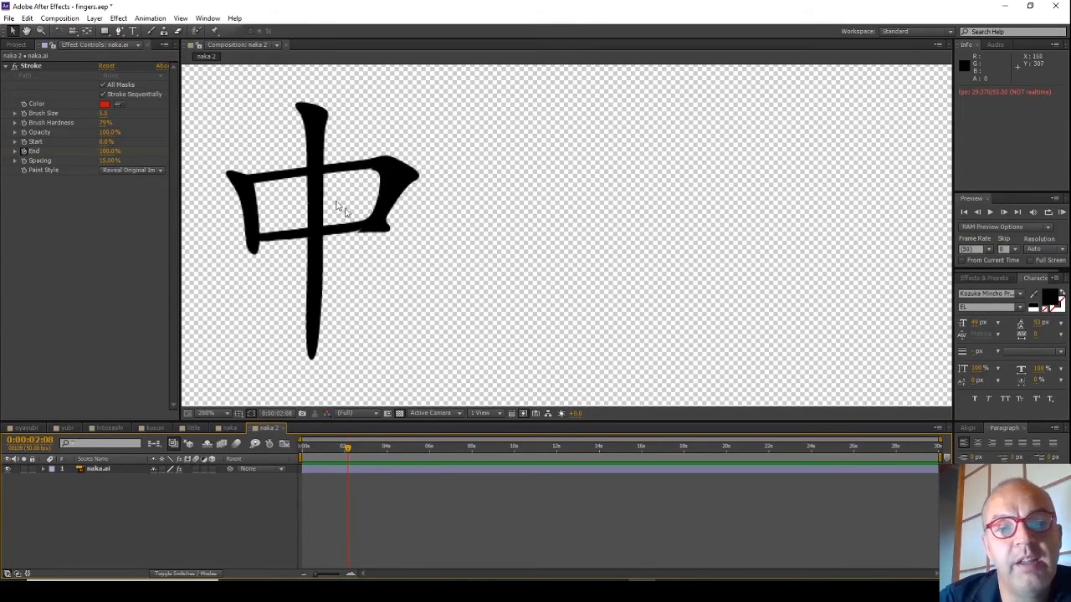
mouse_move(343, 206)
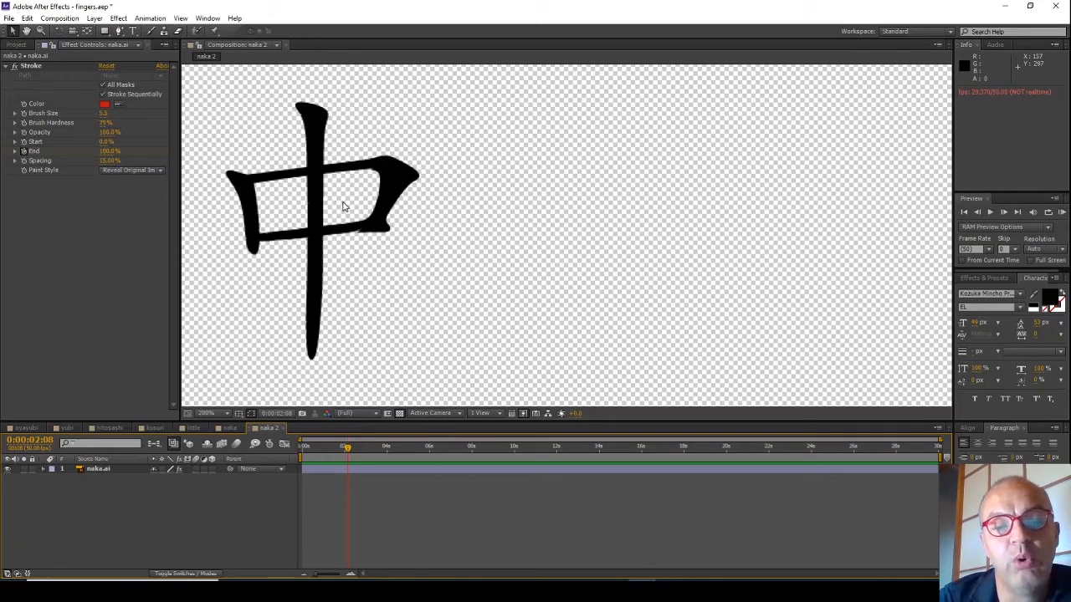
mouse_move(362, 277)
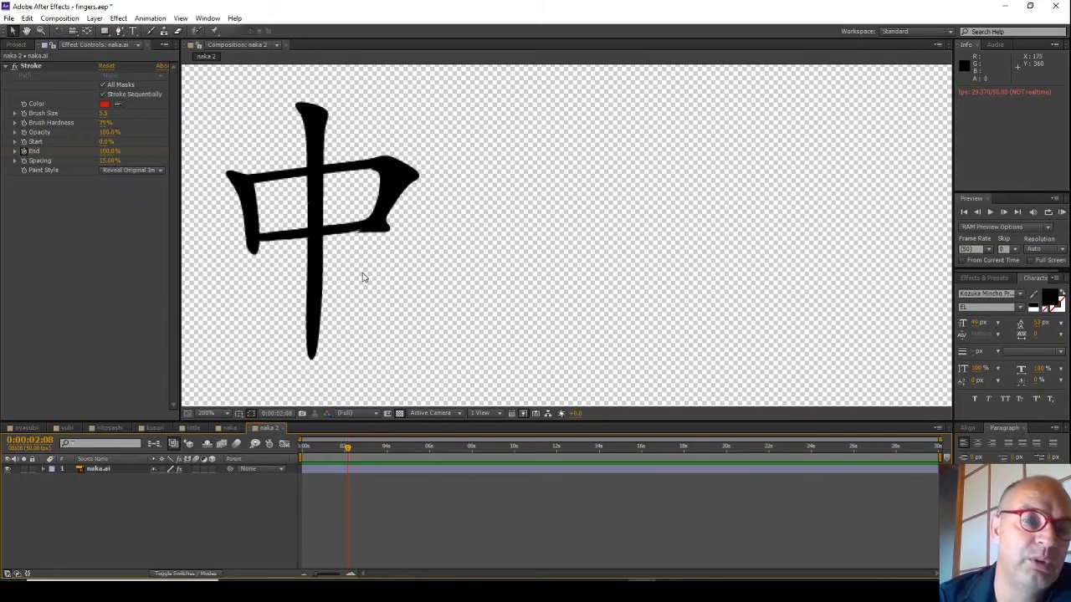
mouse_move(254, 185)
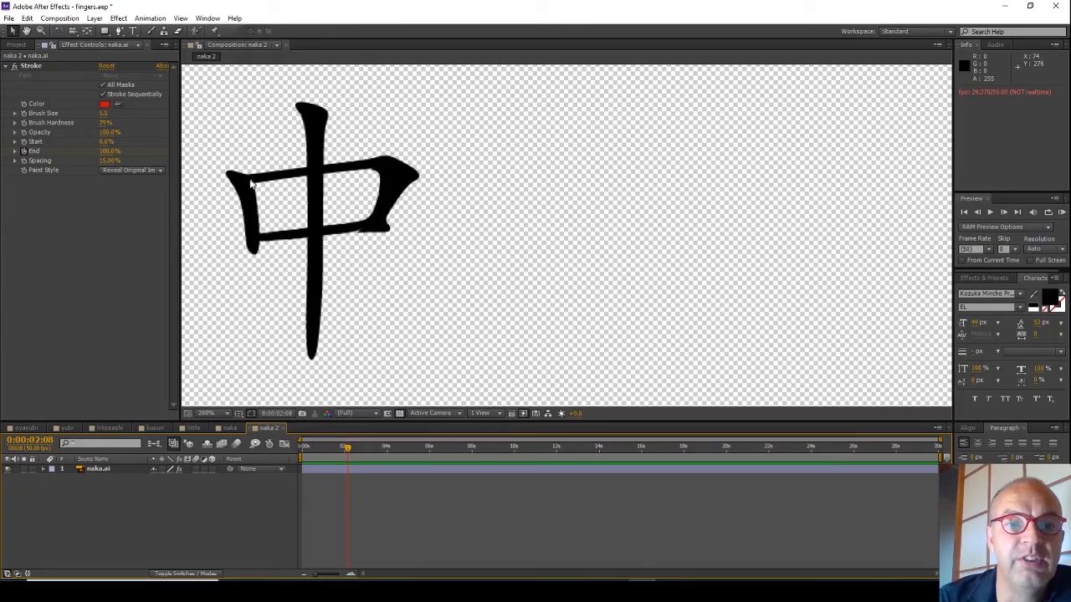
mouse_move(284, 180)
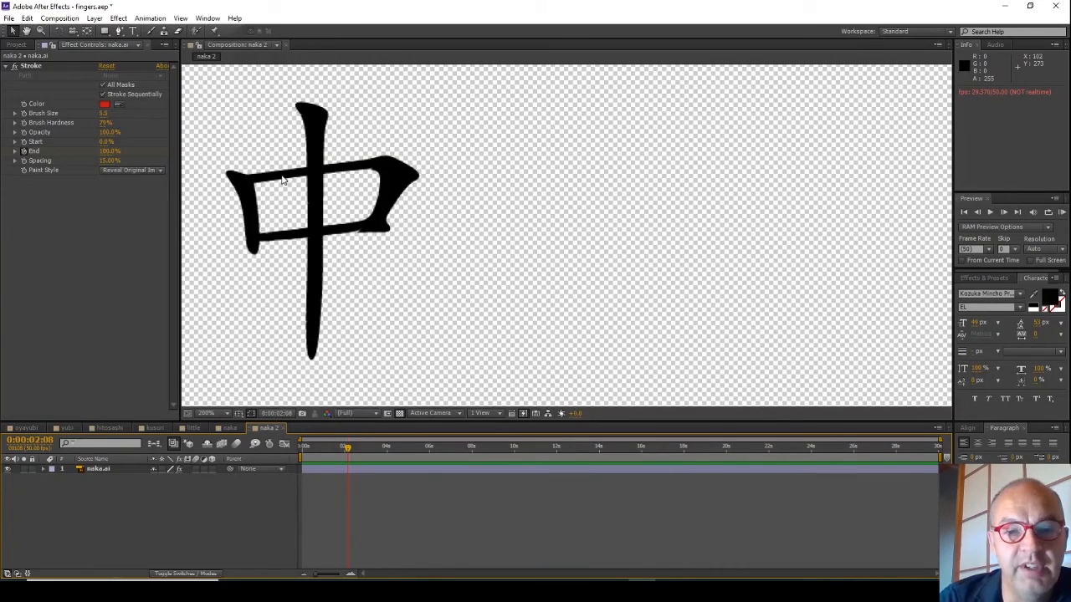
mouse_move(348, 189)
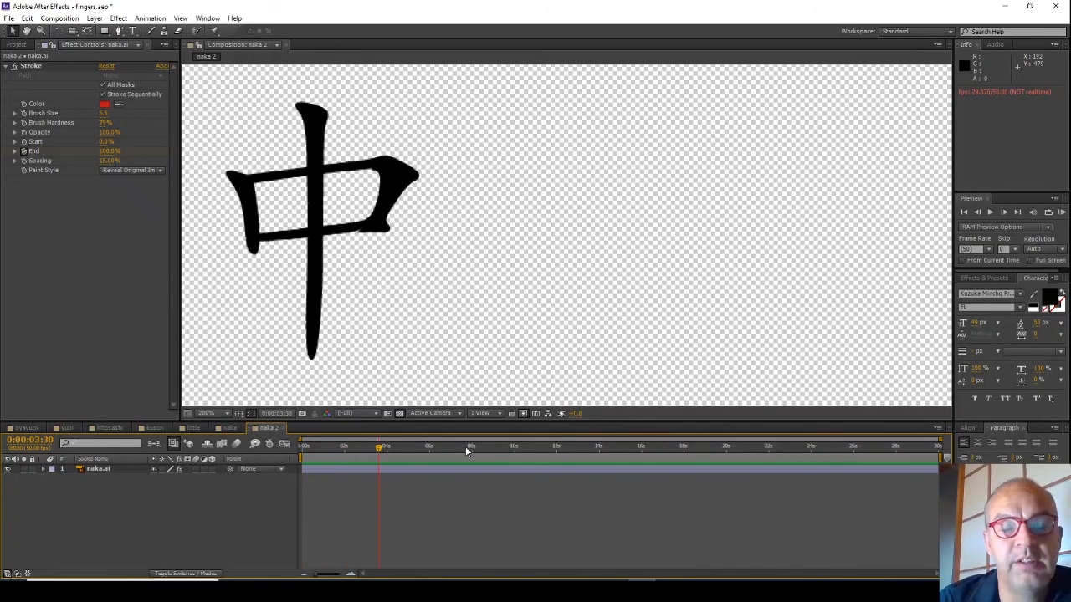
mouse_move(467, 452)
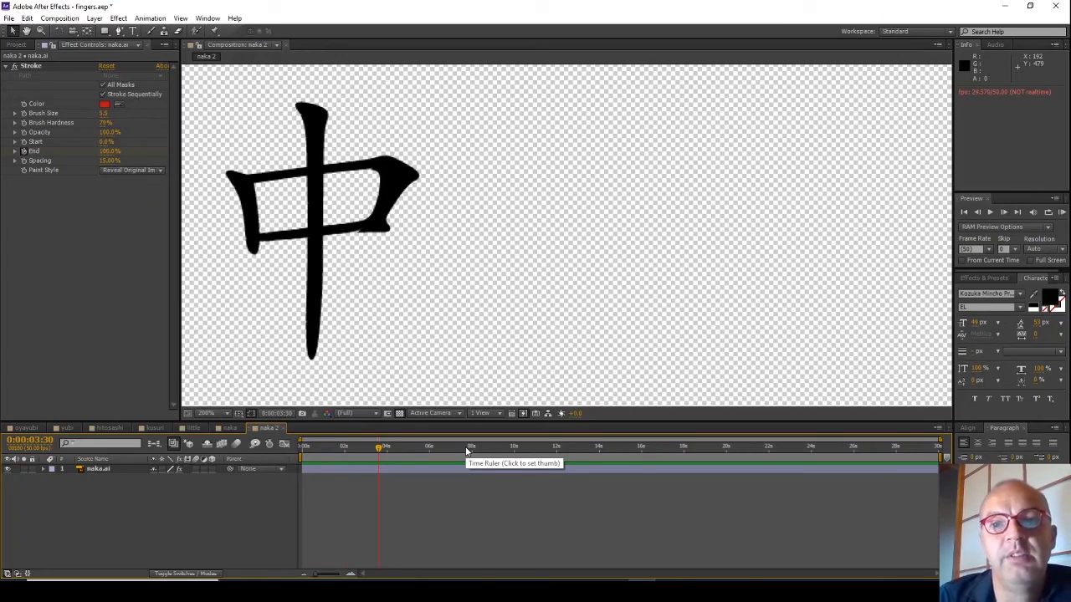